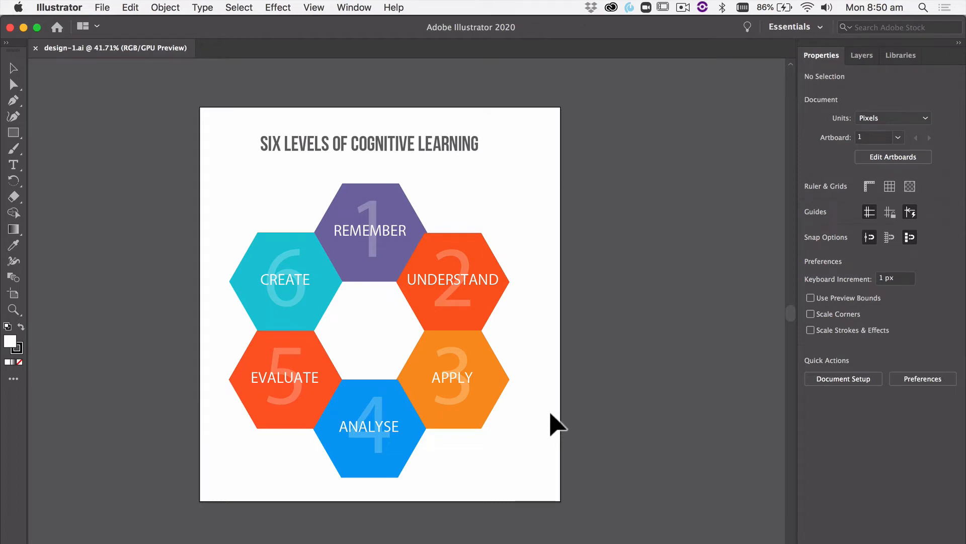
mouse_move(542, 418)
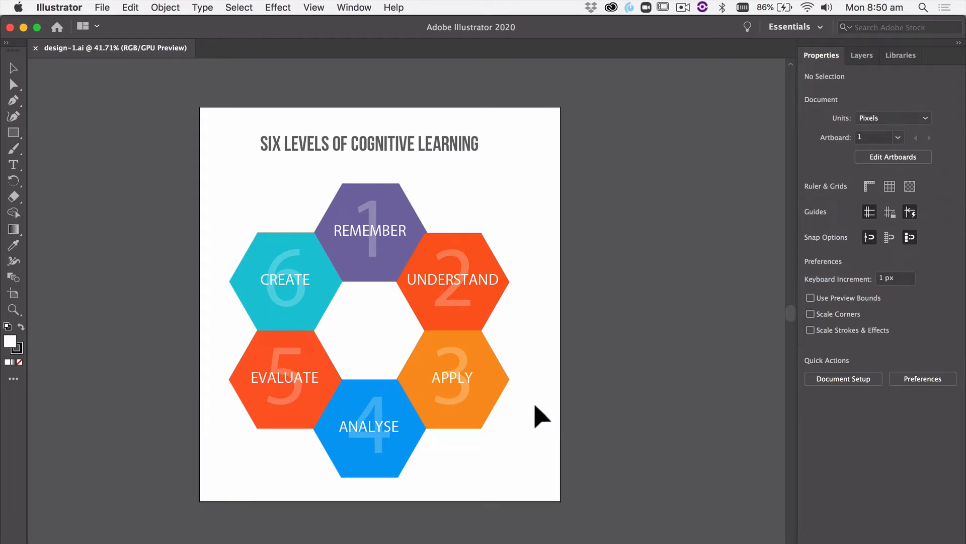
mouse_move(163, 174)
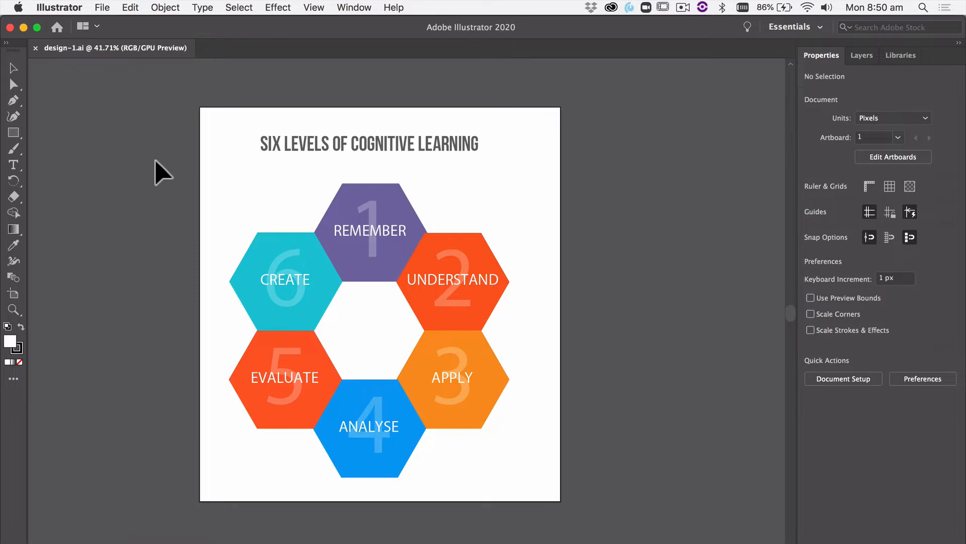
mouse_move(163, 168)
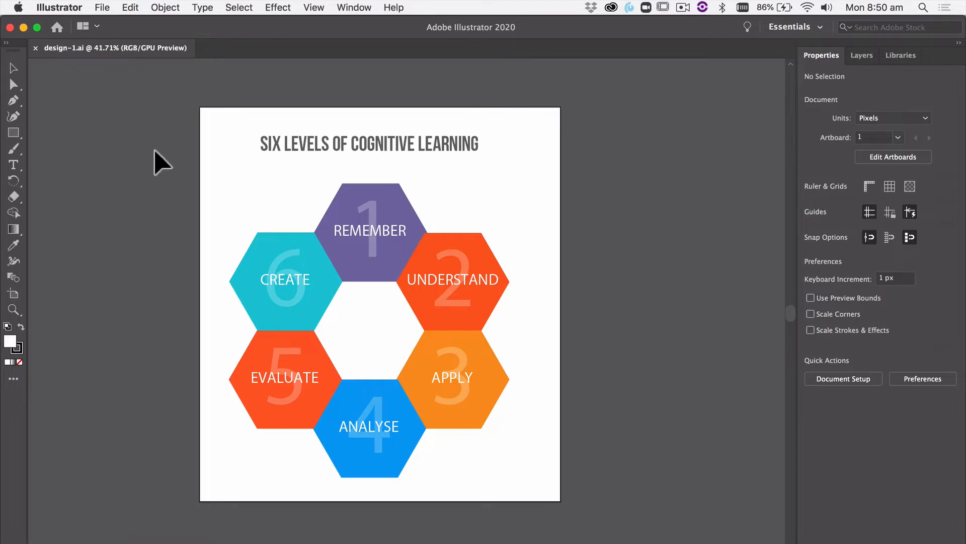
mouse_move(105, 7)
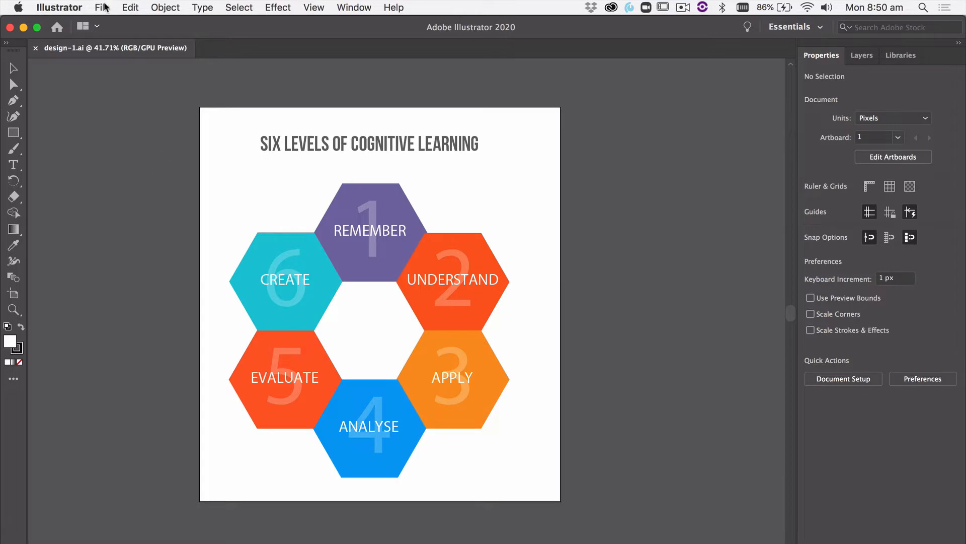
Export the hexagon diagram via Export As in SVG format as design-1-1.svg
click(102, 7)
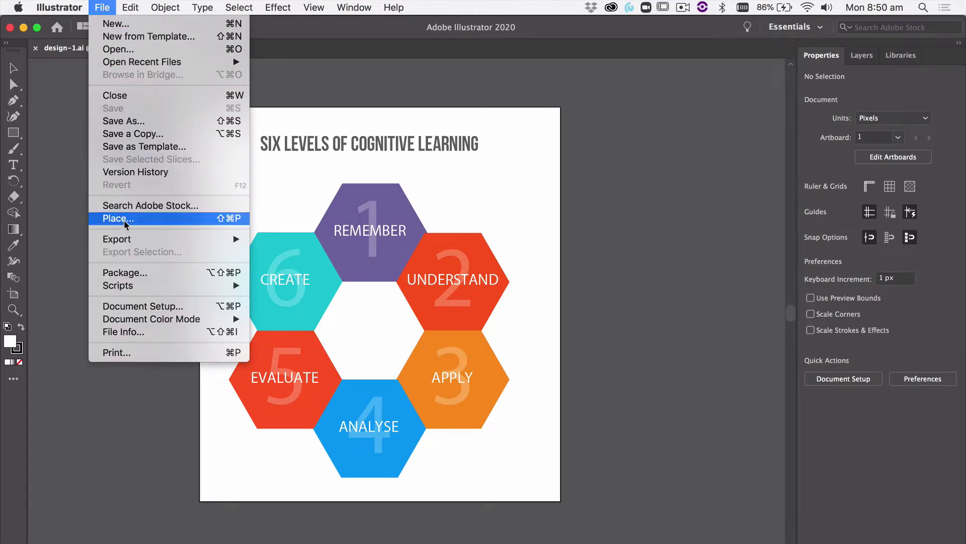
mouse_move(116, 240)
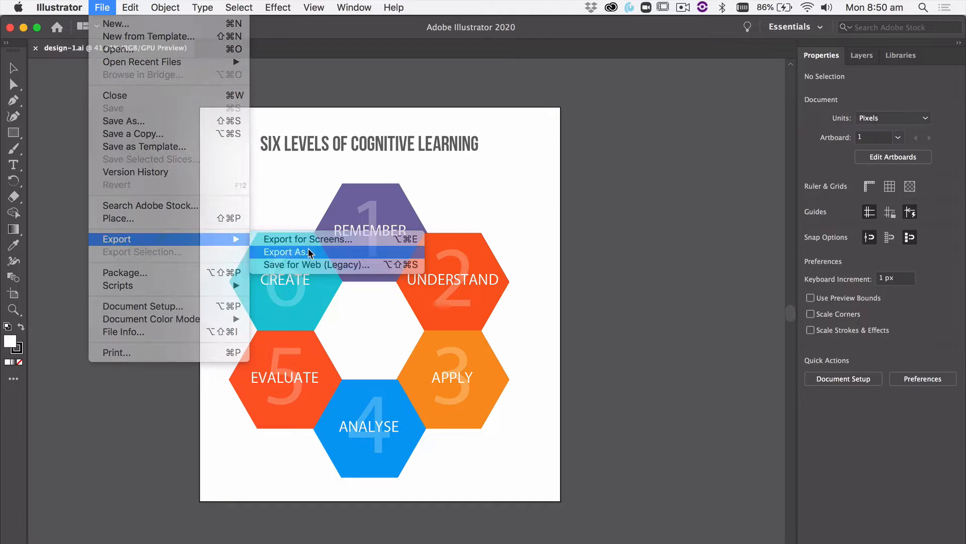
click(285, 251)
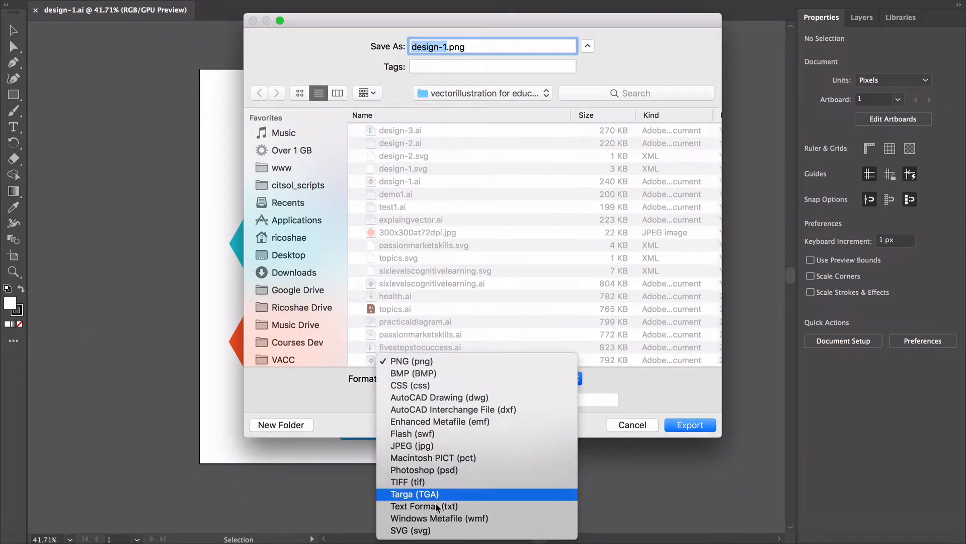
click(411, 530)
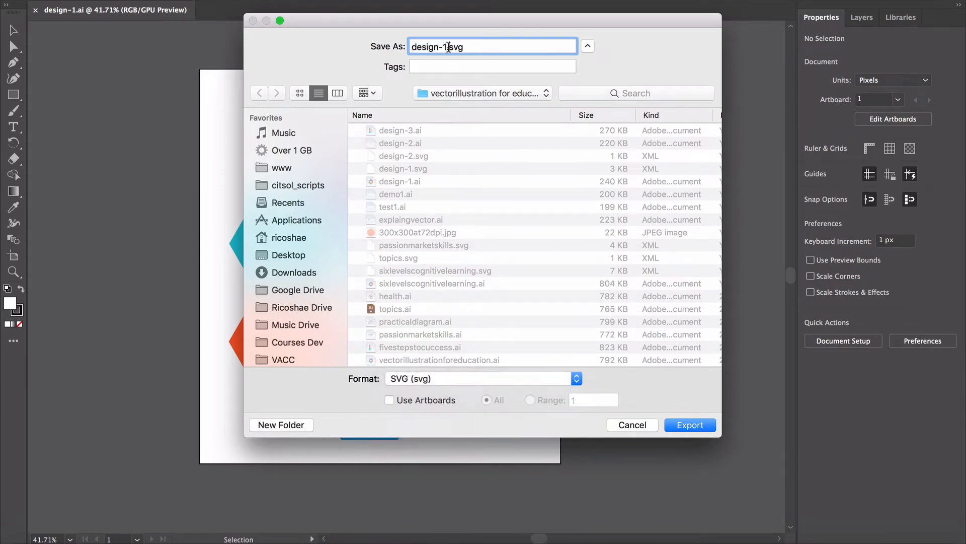
mouse_move(451, 85)
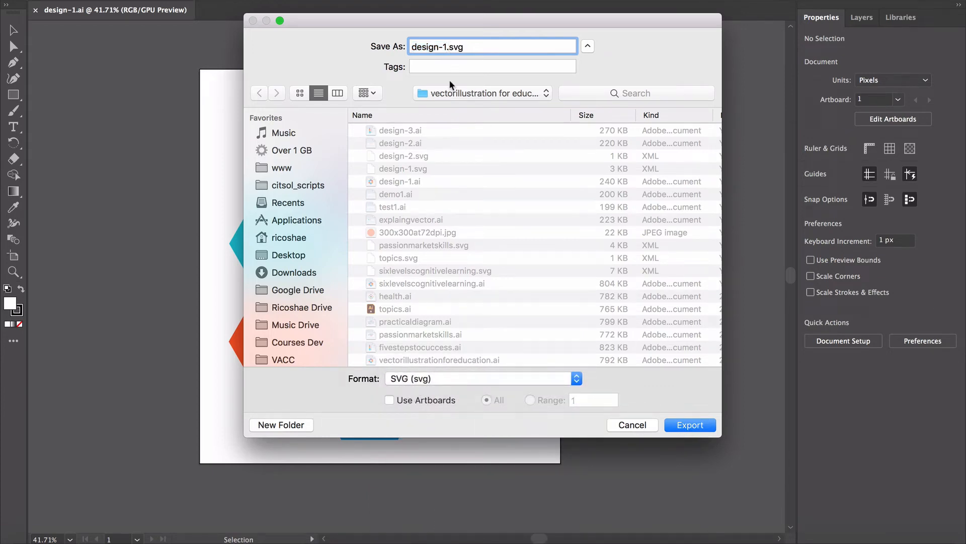
text(-)
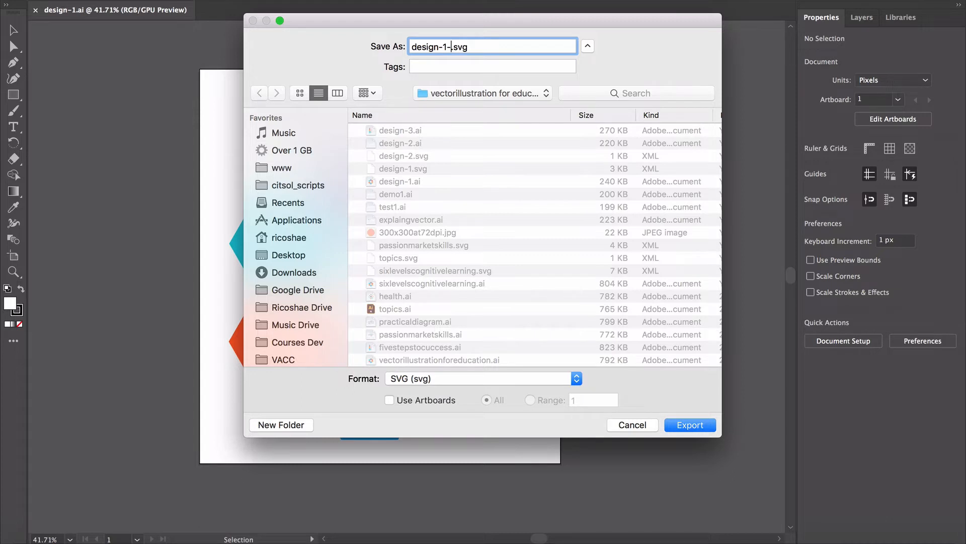
text(1)
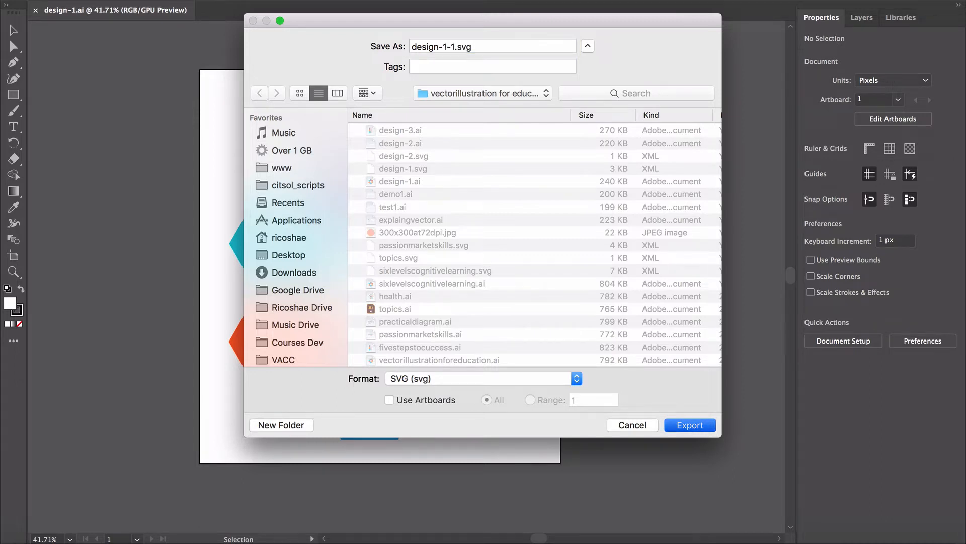
click(690, 425)
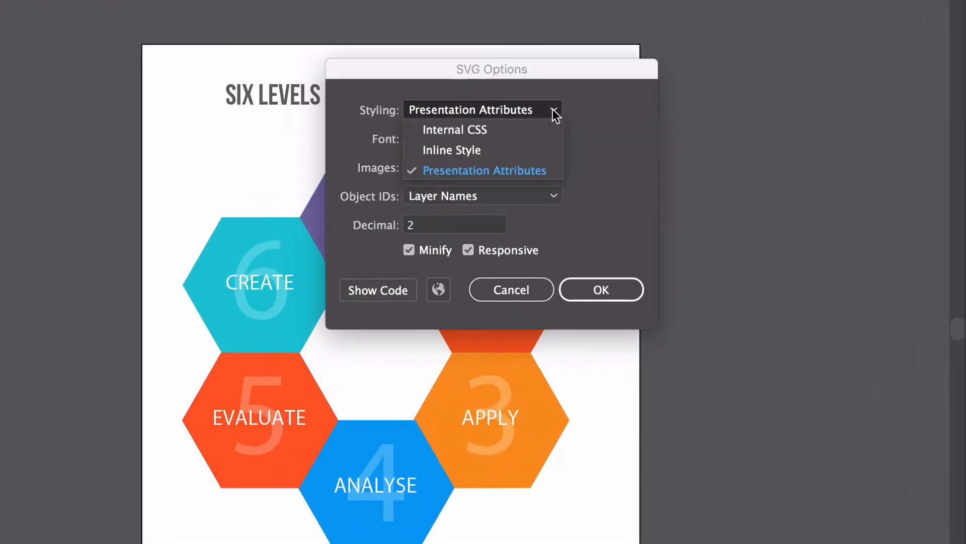
mouse_move(542, 175)
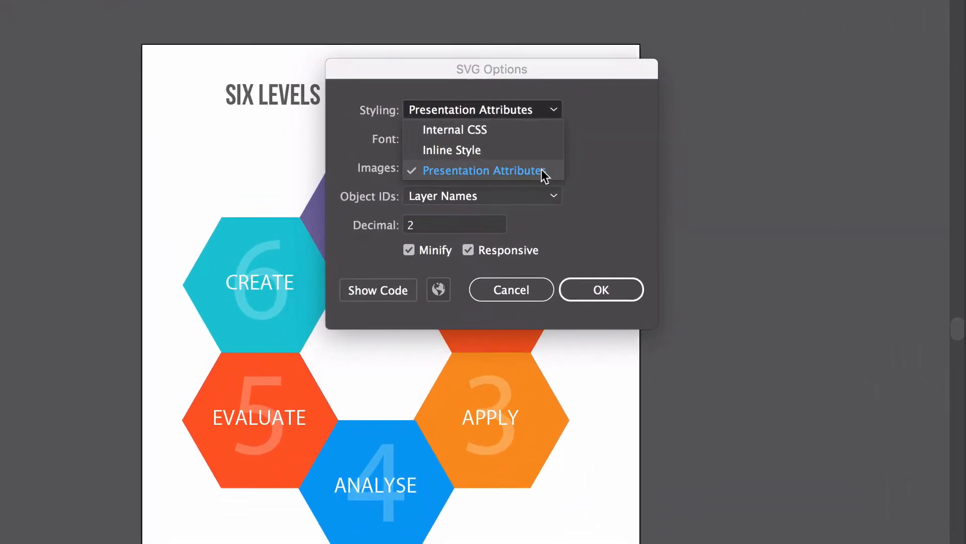
Keep Styling on Presentation Attributes and show the generated SVG code
click(482, 171)
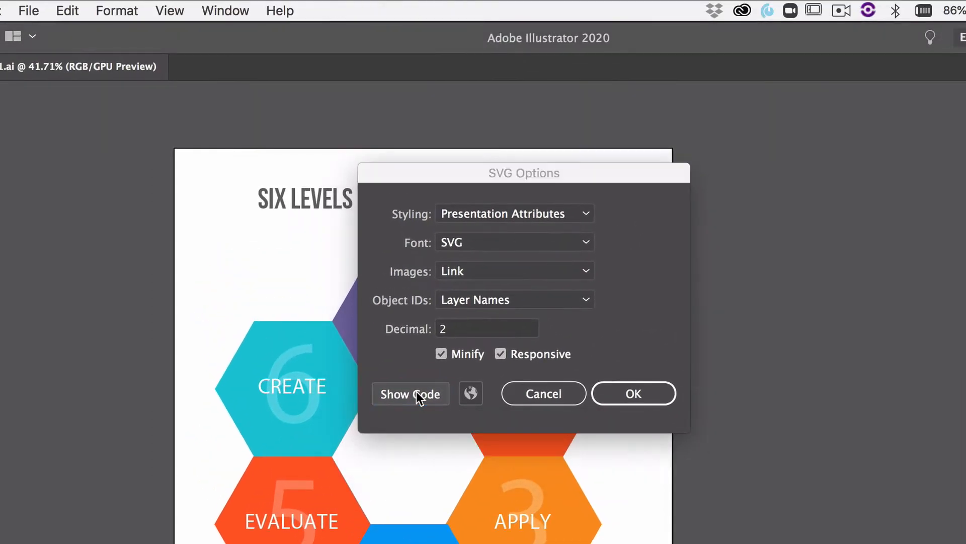
click(410, 393)
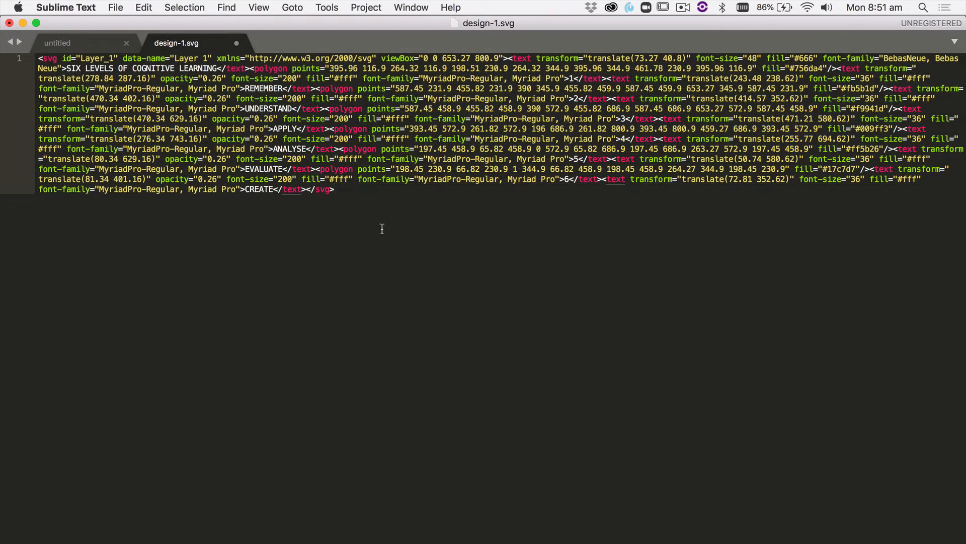
Break the design-1.svg code so each hexagon polygon starts its own line
right_click(381, 229)
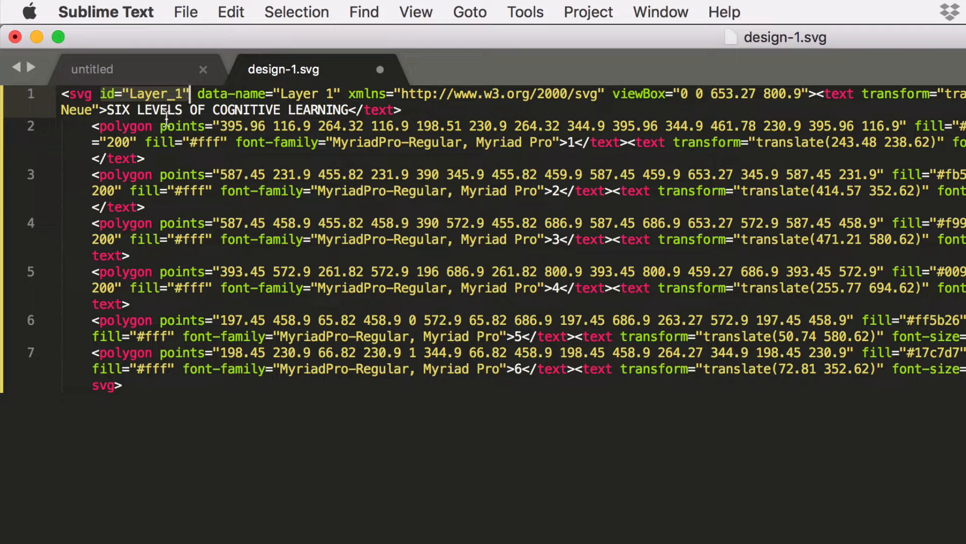
click(546, 126)
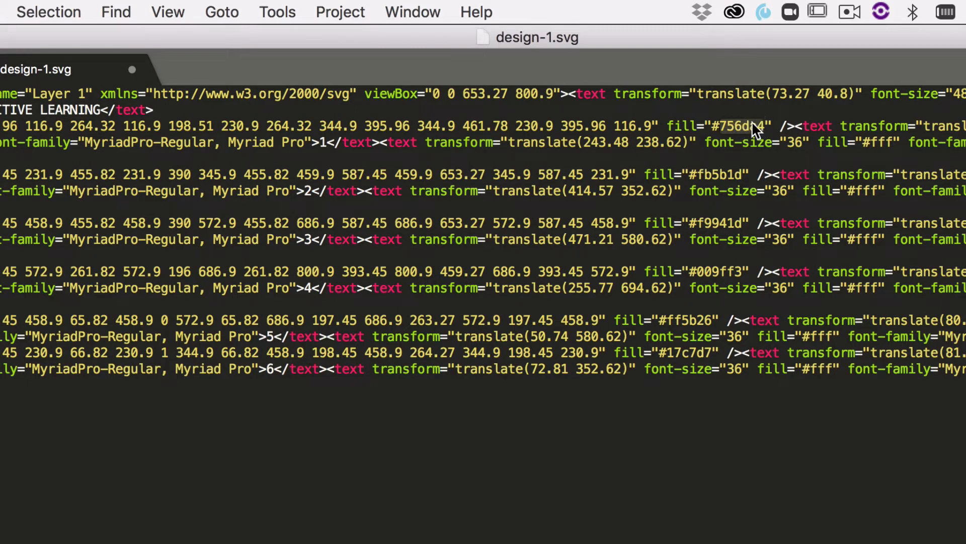
mouse_move(746, 133)
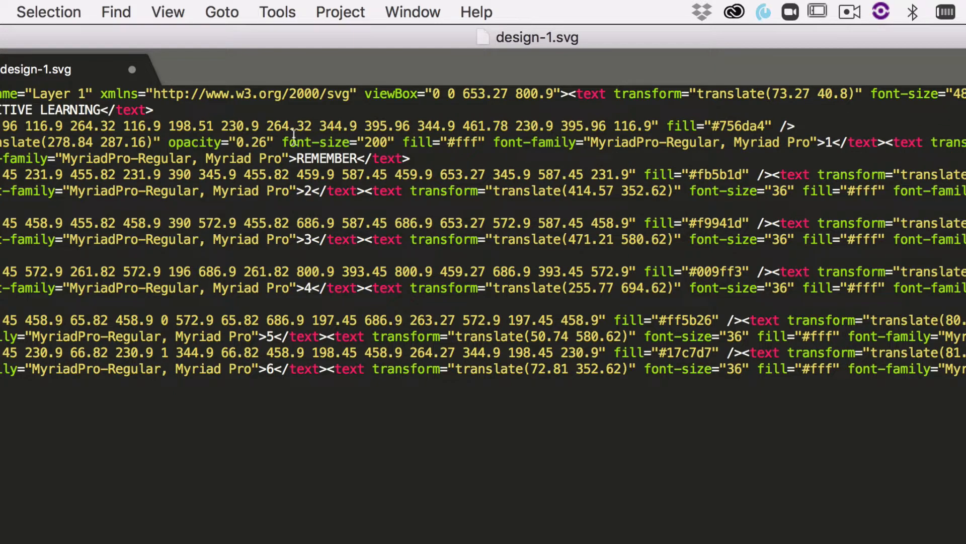
mouse_move(172, 142)
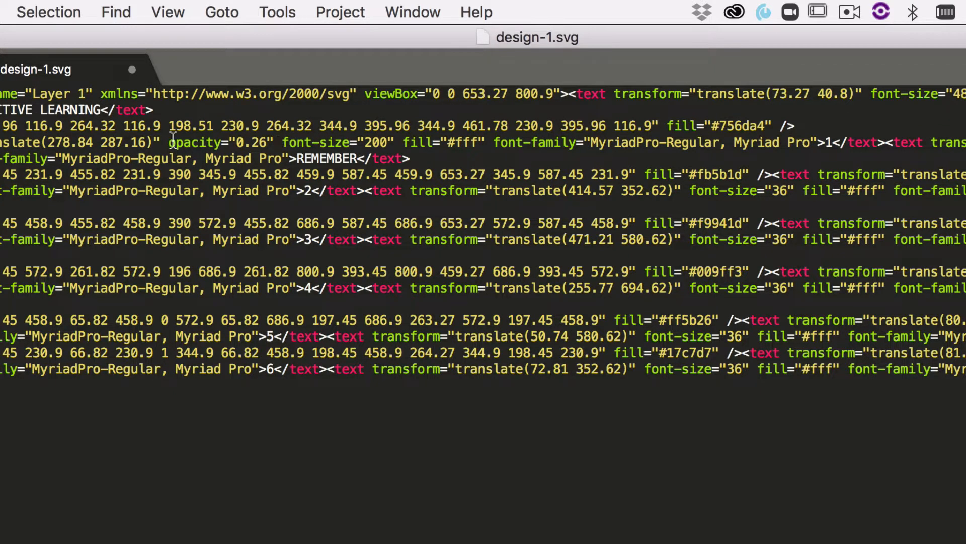
mouse_move(552, 136)
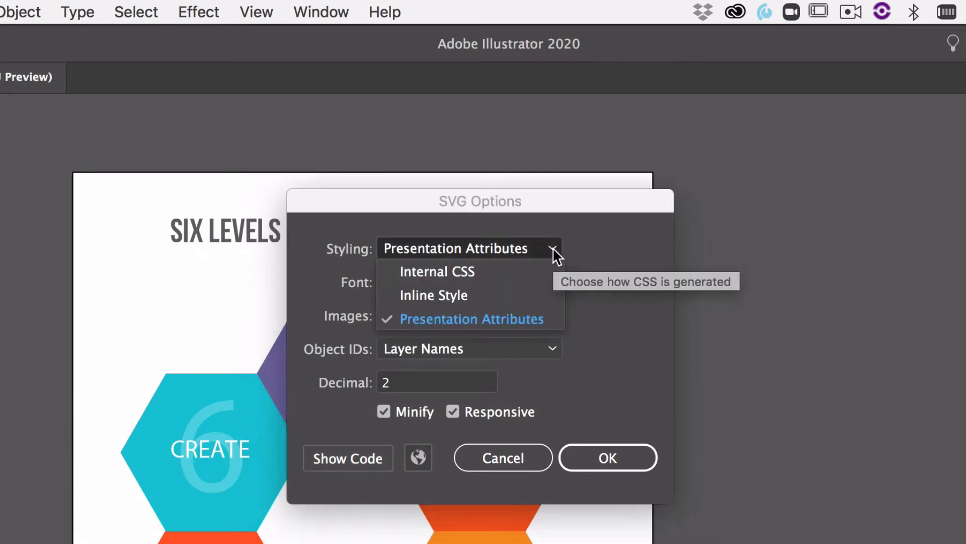
mouse_move(532, 301)
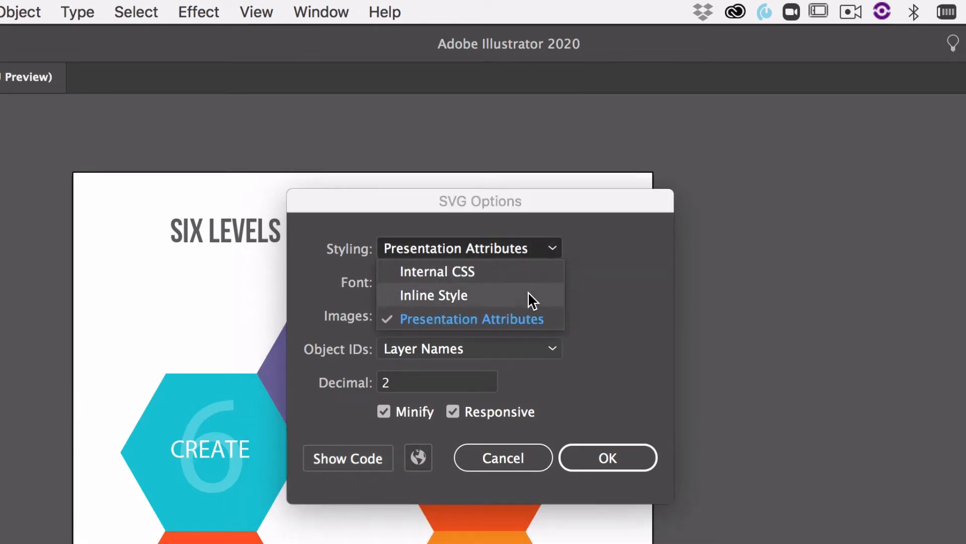
Switch SVG Styling to Inline Style and show the resulting code
click(432, 295)
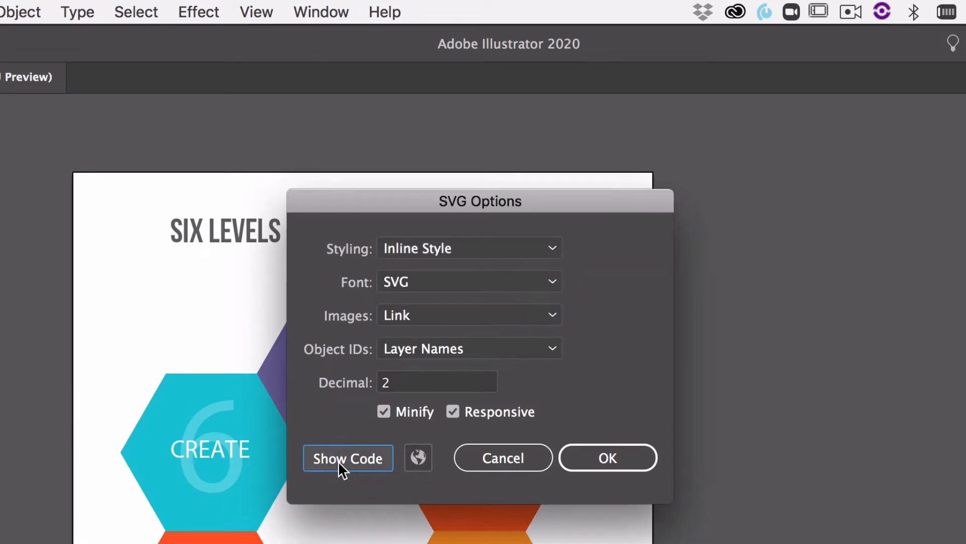
click(347, 458)
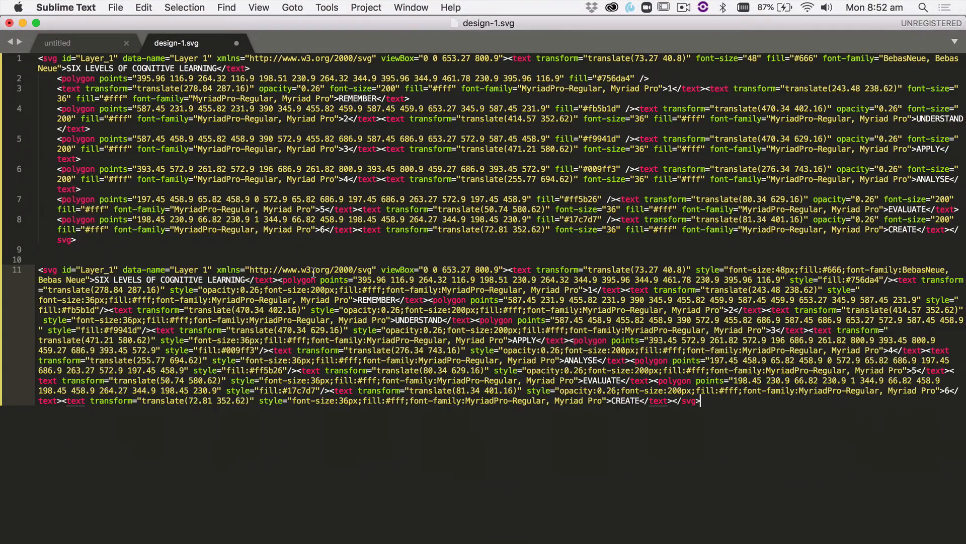
Run HTML/CSS/JS Prettify on the pasted inline-style SVG and break the long polygon line
right_click(313, 273)
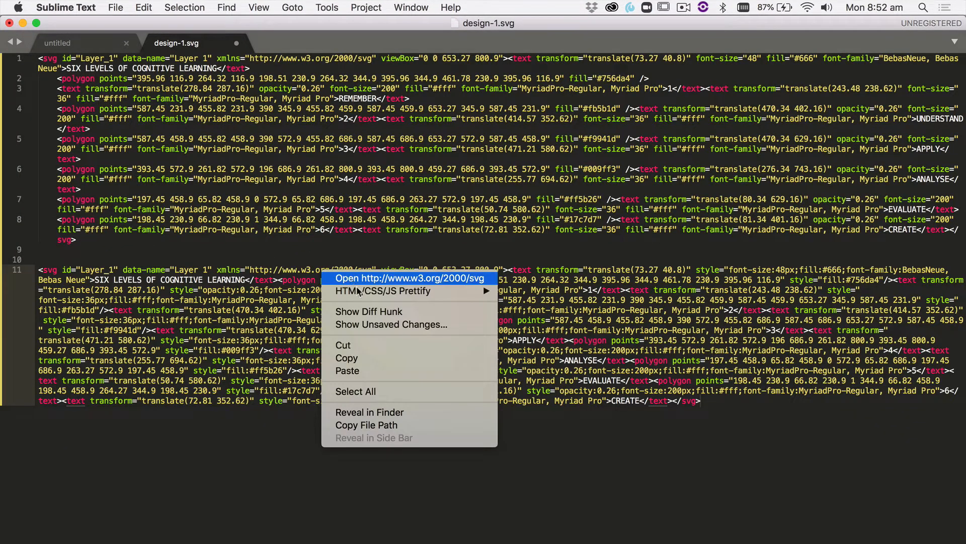
click(384, 290)
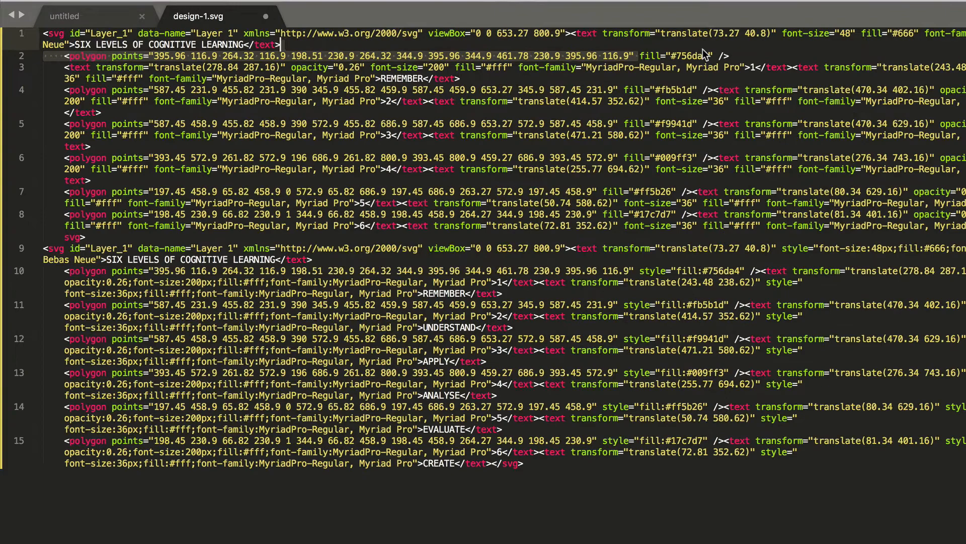
scroll(down, 3)
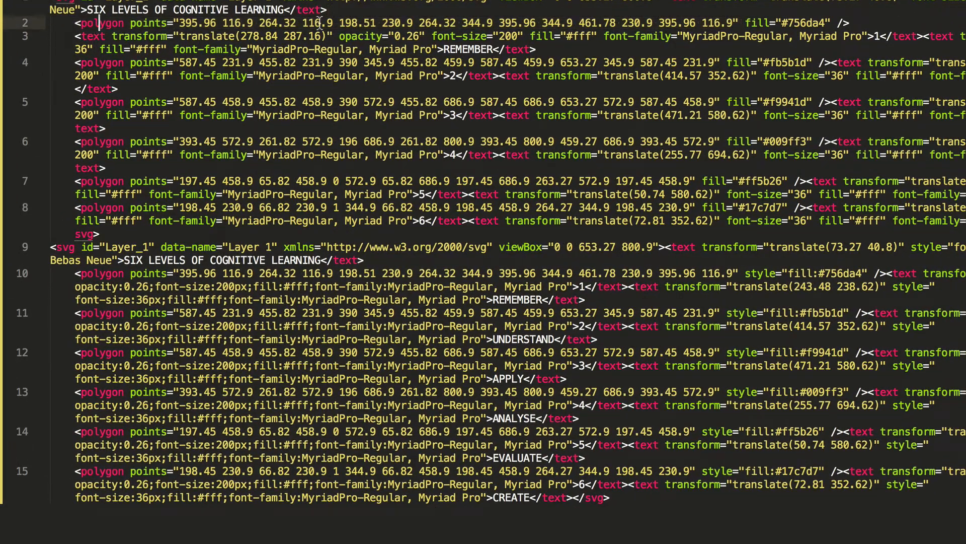
mouse_move(741, 270)
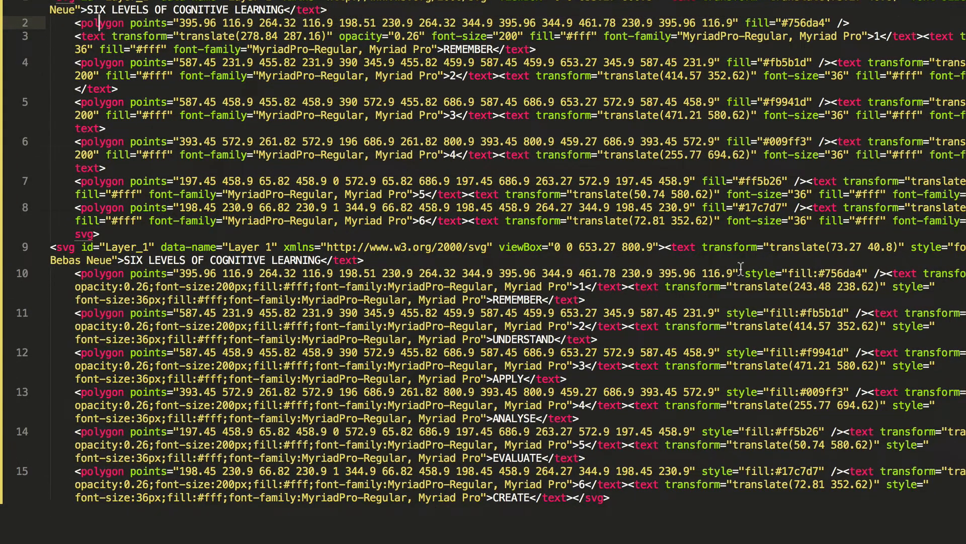
double_click(801, 273)
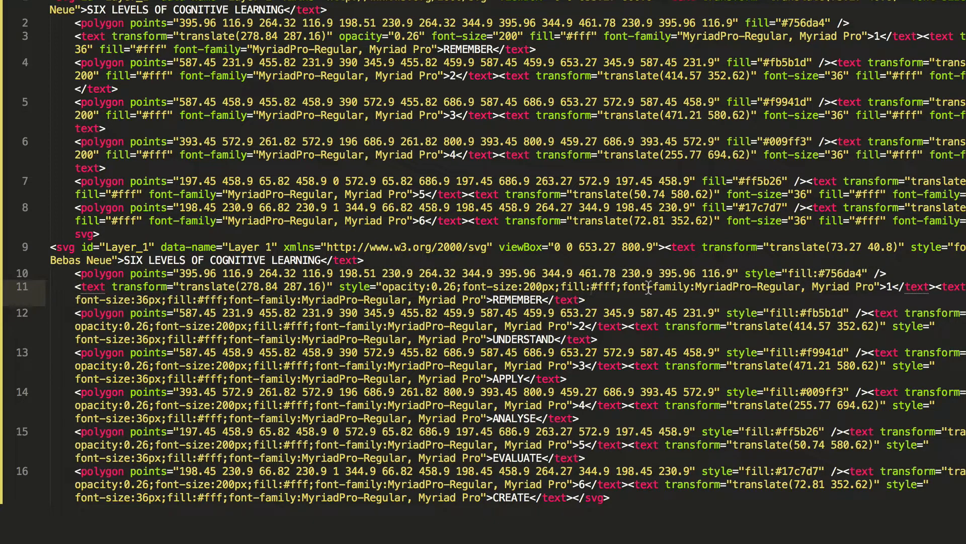
mouse_move(885, 281)
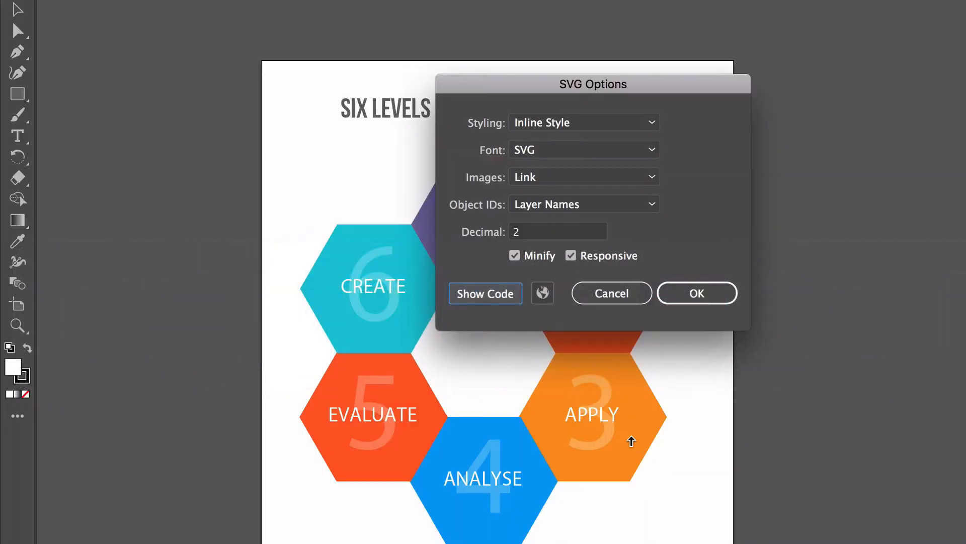
Set SVG Styling to Internal CSS, show its class-based code and return to Sublime Text
click(652, 122)
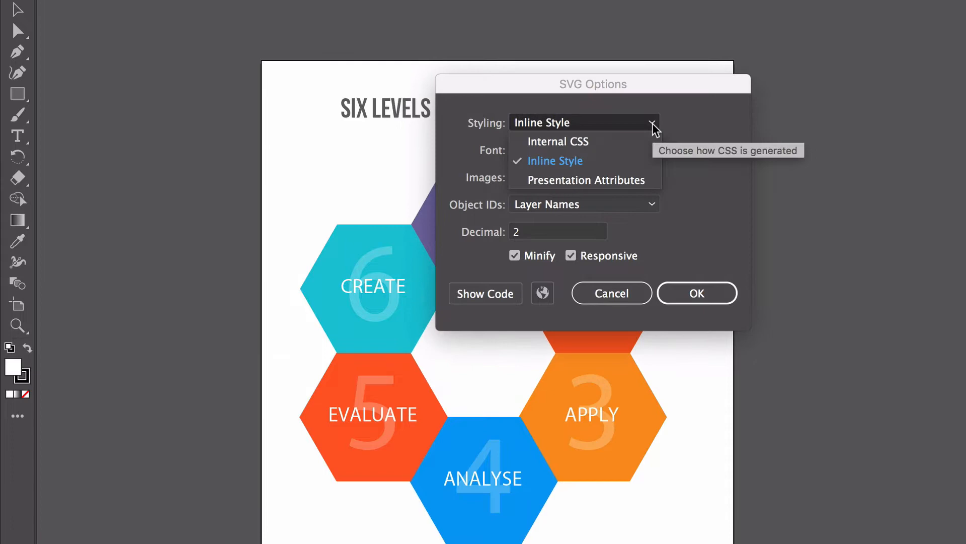
click(557, 141)
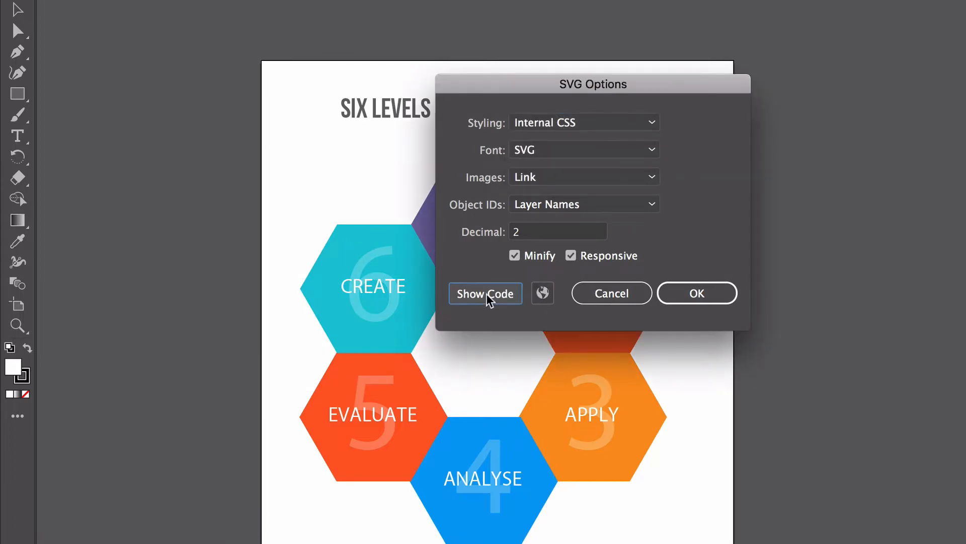
click(485, 293)
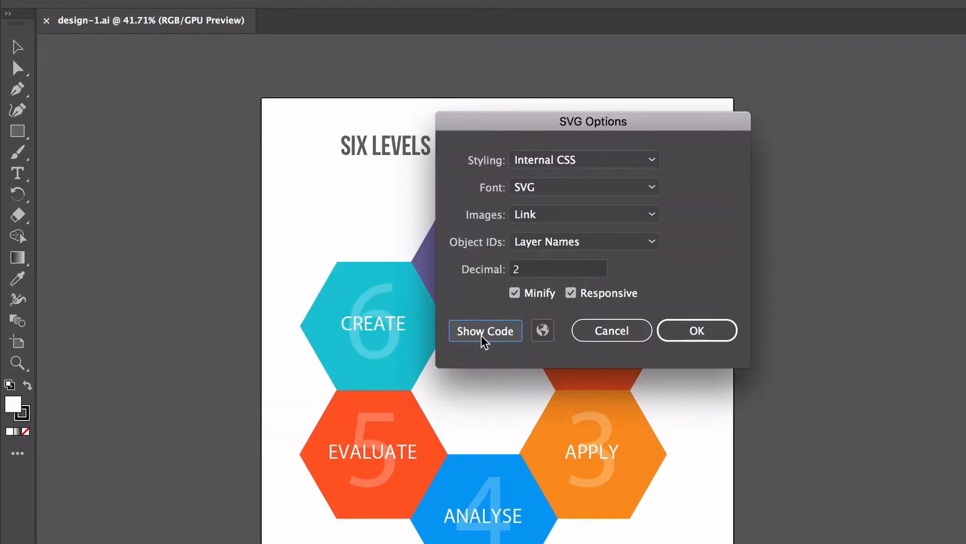
click(486, 331)
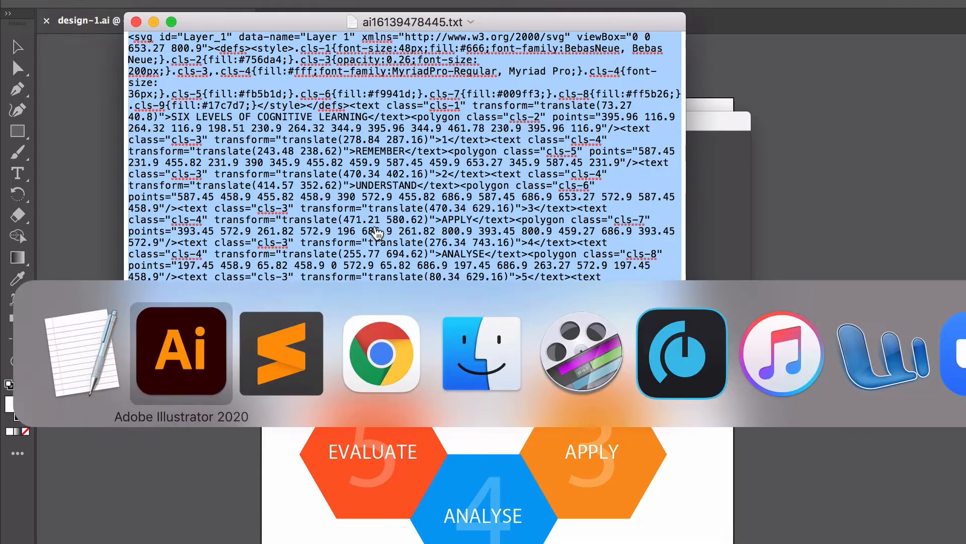
click(281, 353)
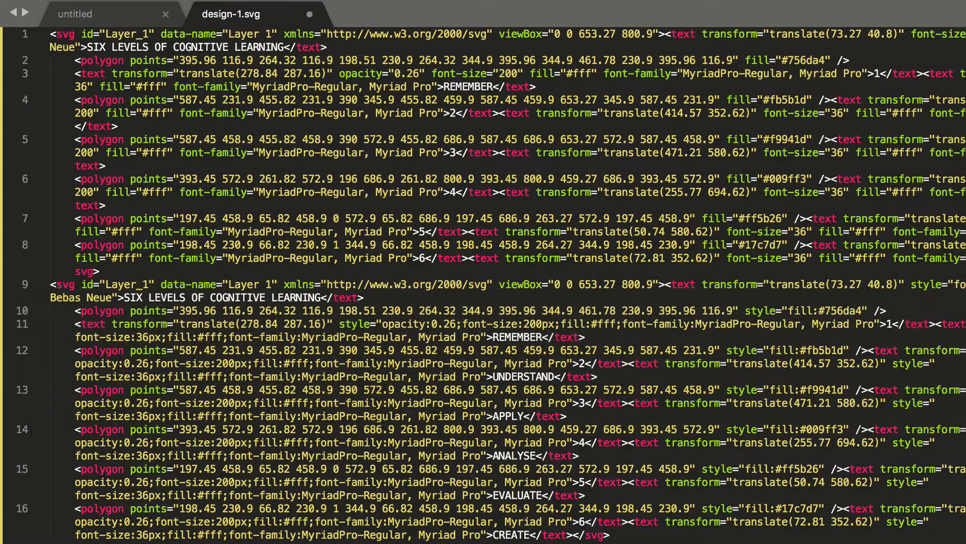
Prettify the pasted Internal CSS SVG and review its .cls-1 to .cls-9 style rules
right_click(278, 447)
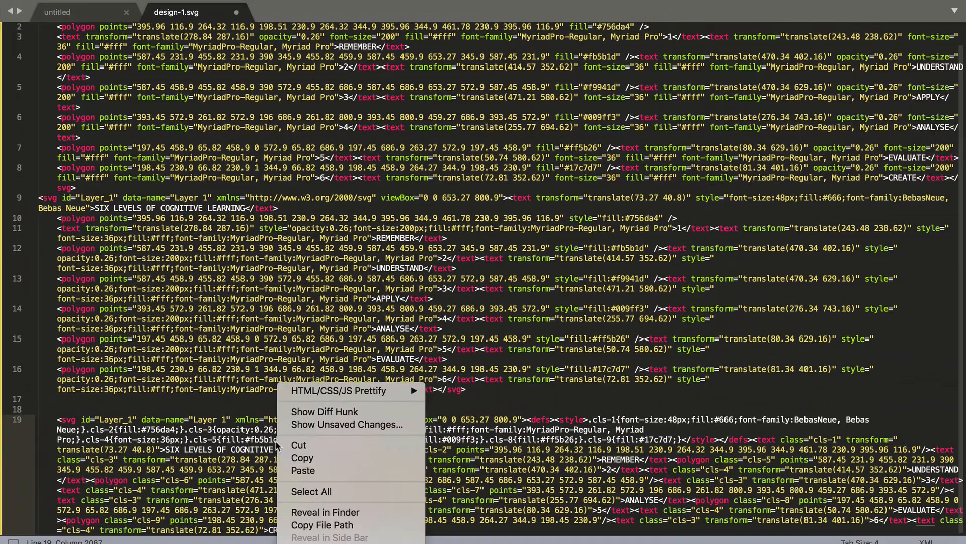
mouse_move(338, 391)
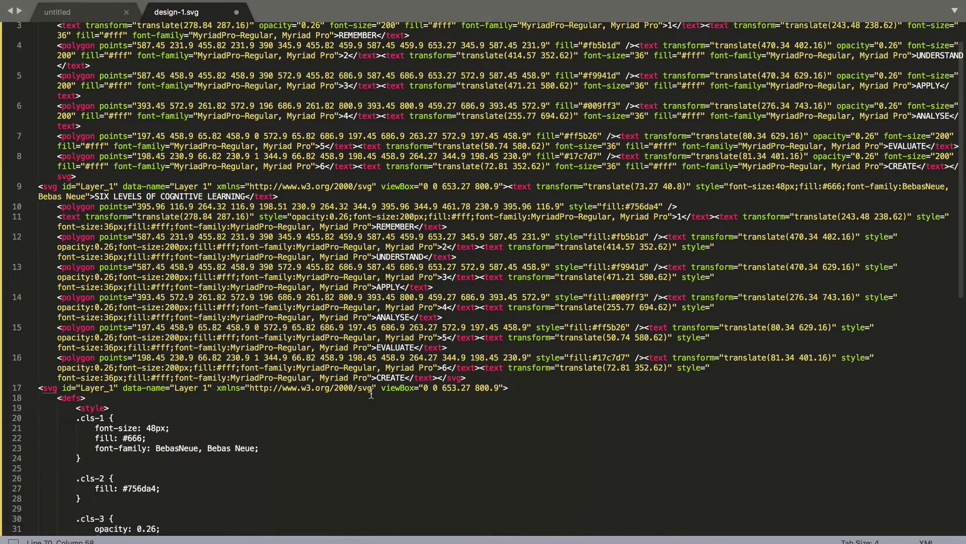
scroll(down, 3)
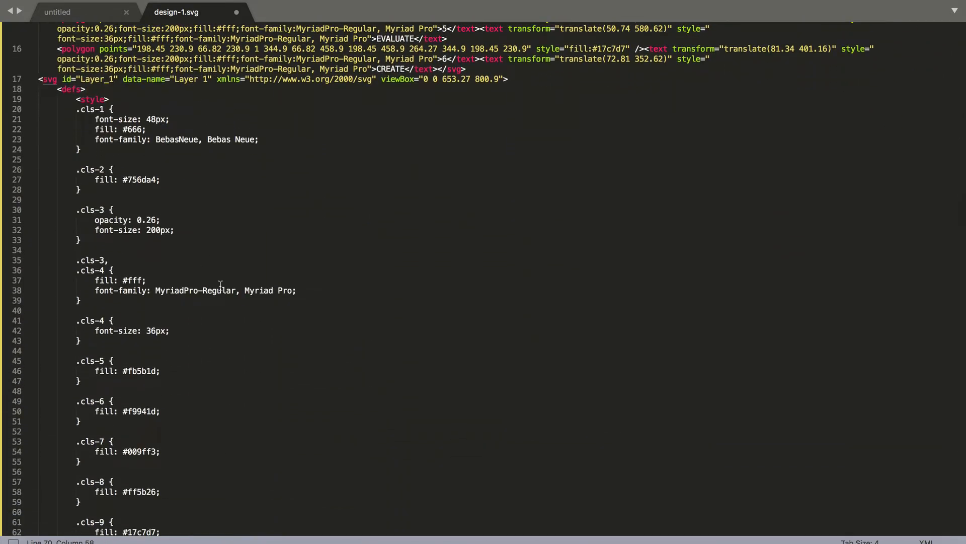
click(39, 78)
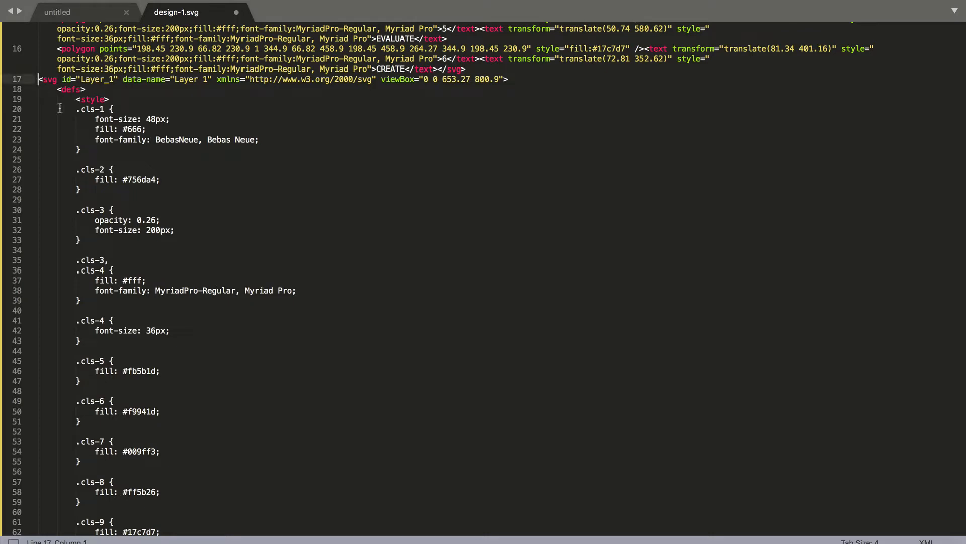
scroll(down, 3)
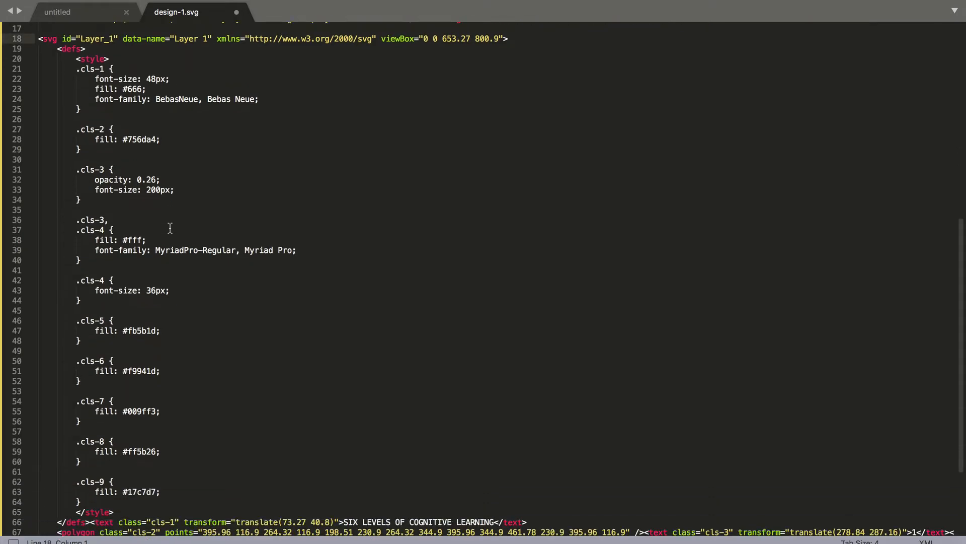
scroll(down, 3)
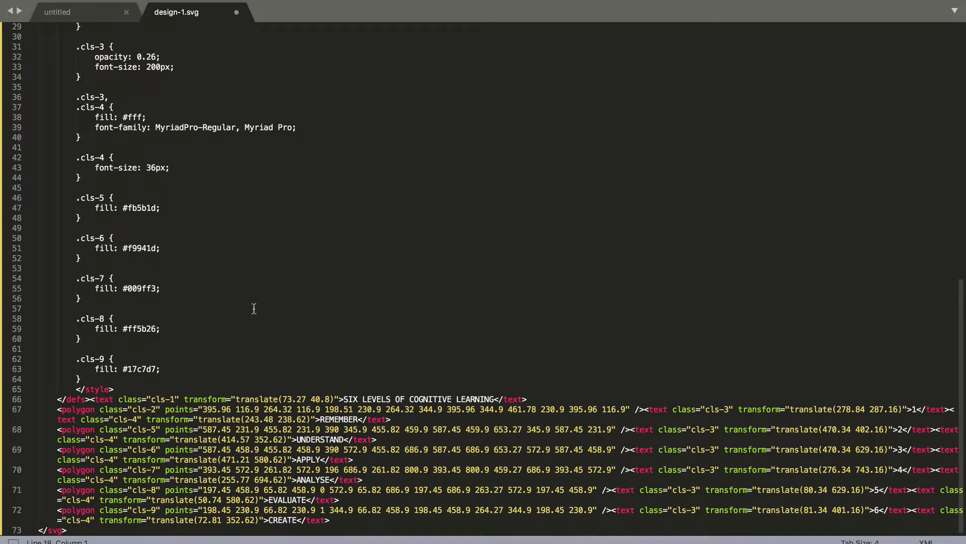
scroll(up, 3)
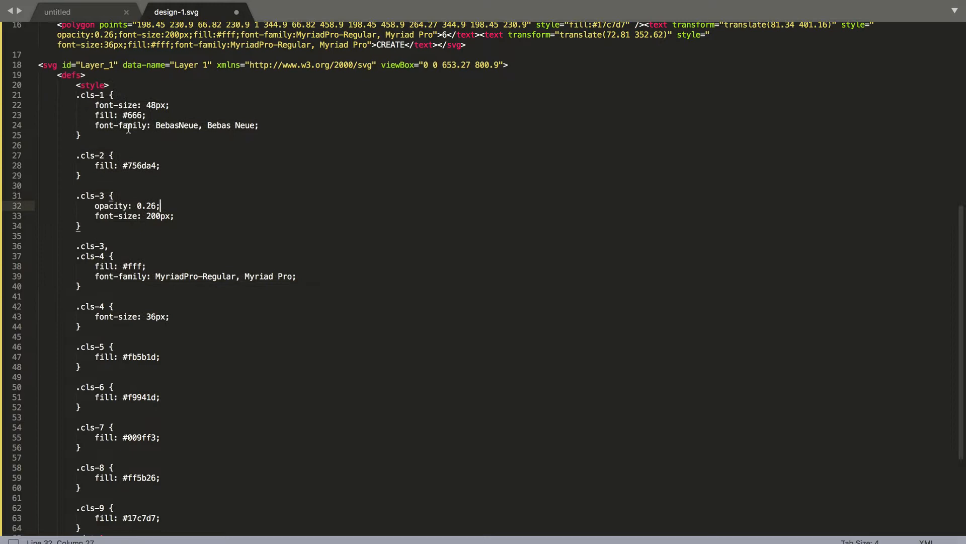
scroll(down, 3)
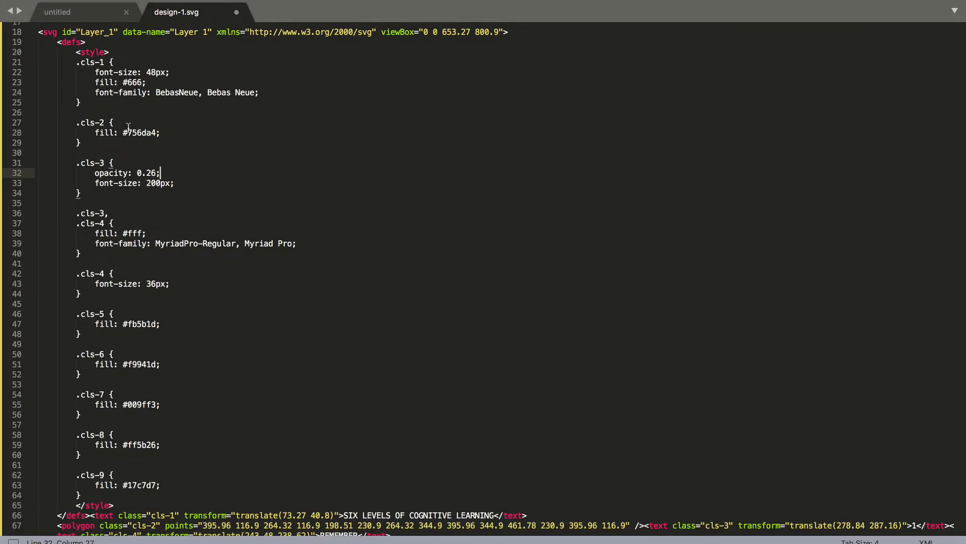
scroll(down, 3)
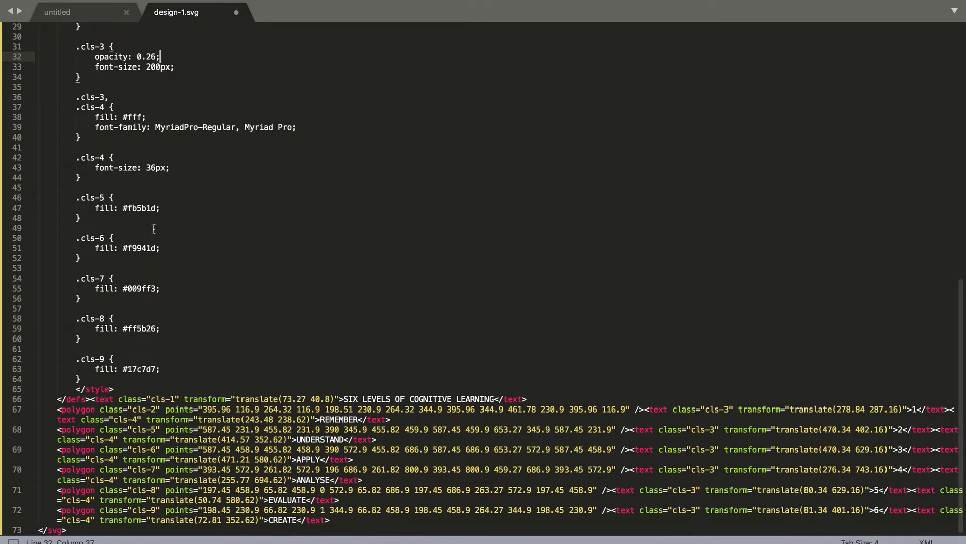
mouse_move(213, 387)
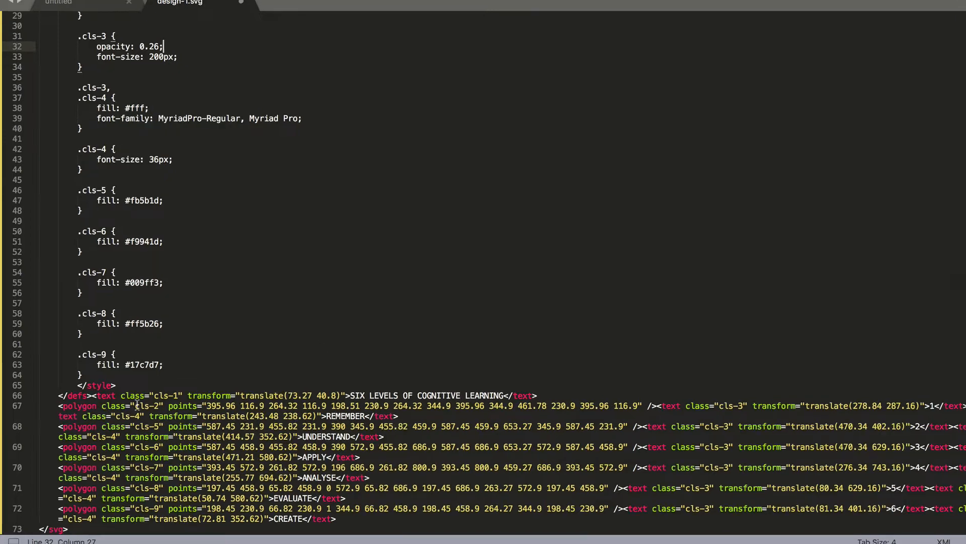
Locate the cls-2 polygon and split it from its number and REMEMBER labels onto separate lines
double_click(102, 361)
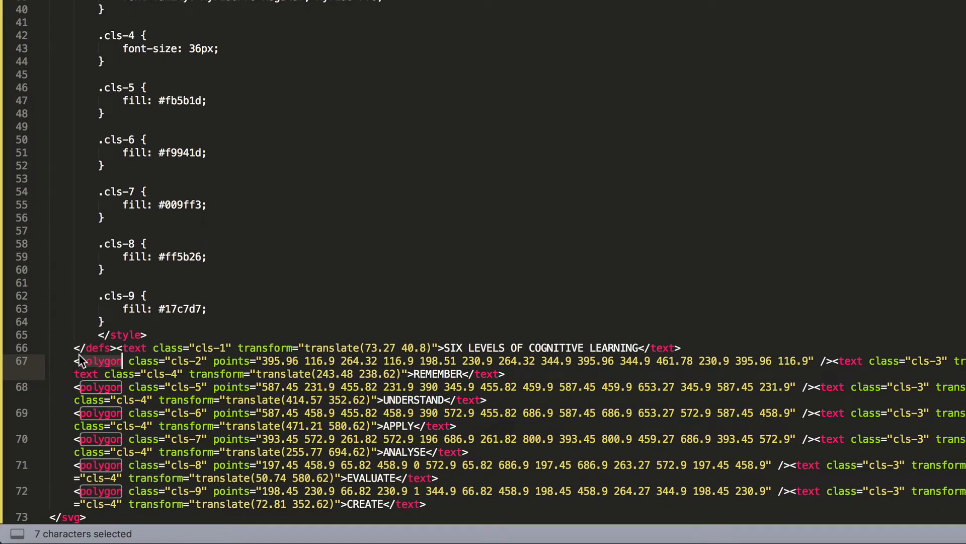
double_click(143, 347)
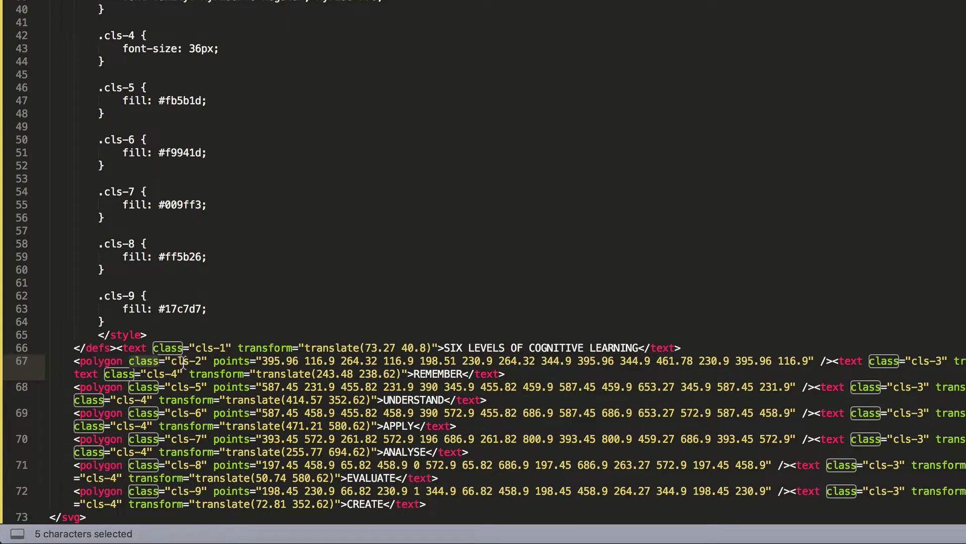
scroll(up, 3)
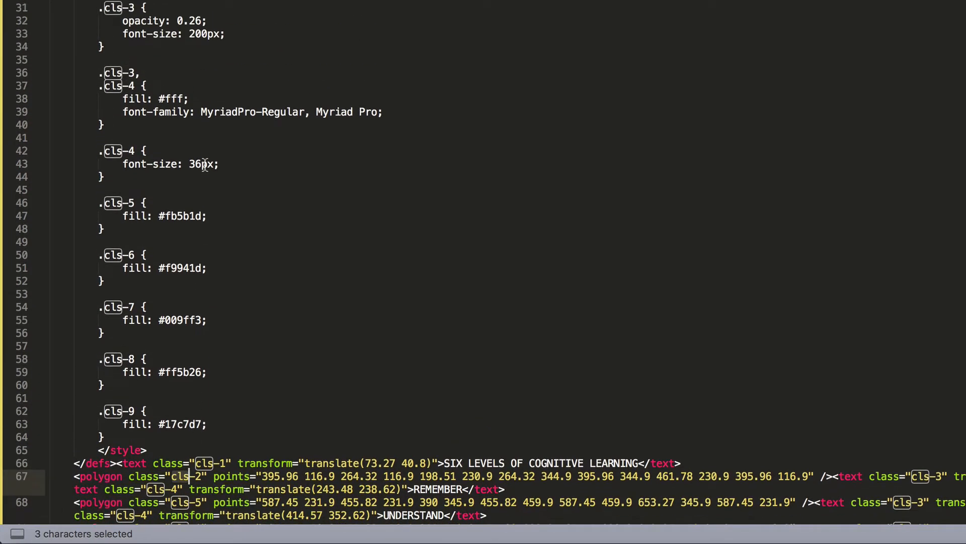
scroll(up, 3)
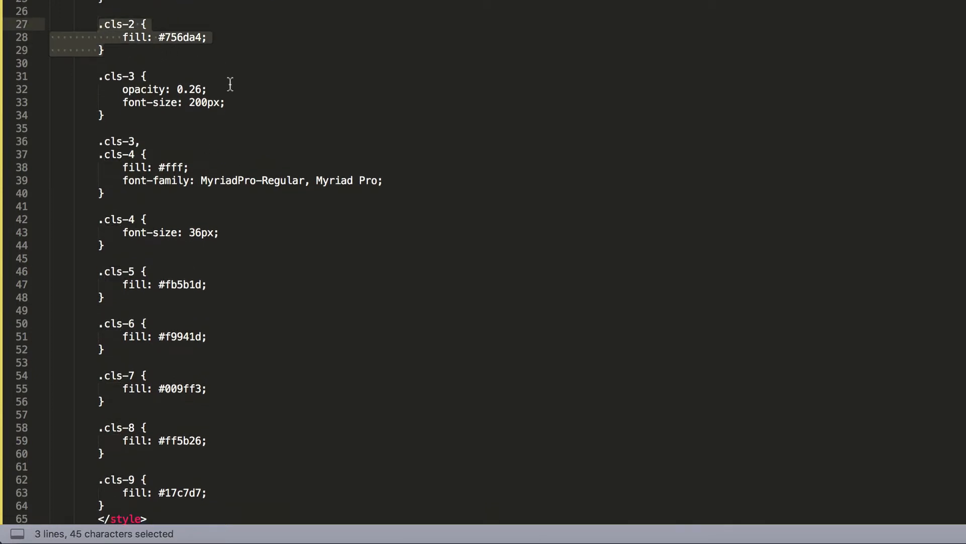
scroll(down, 3)
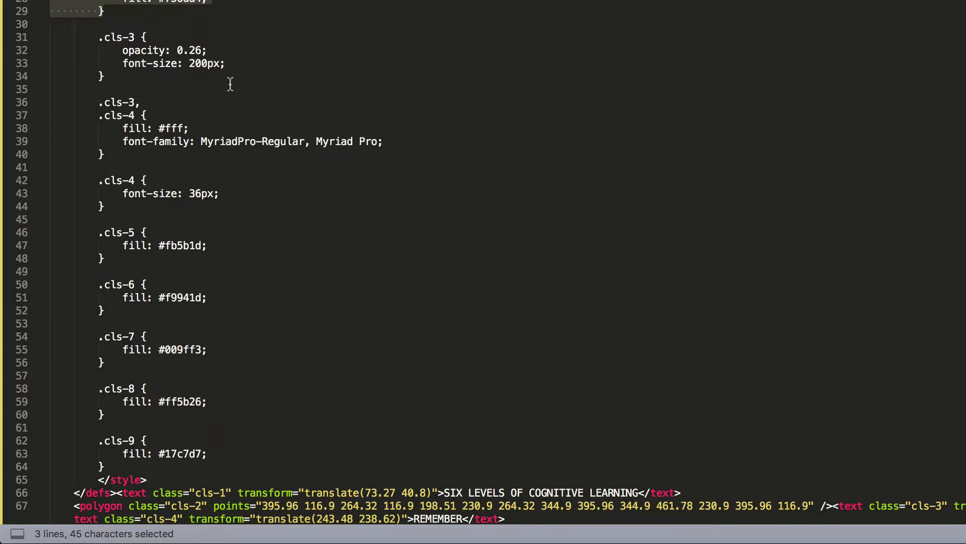
scroll(down, 3)
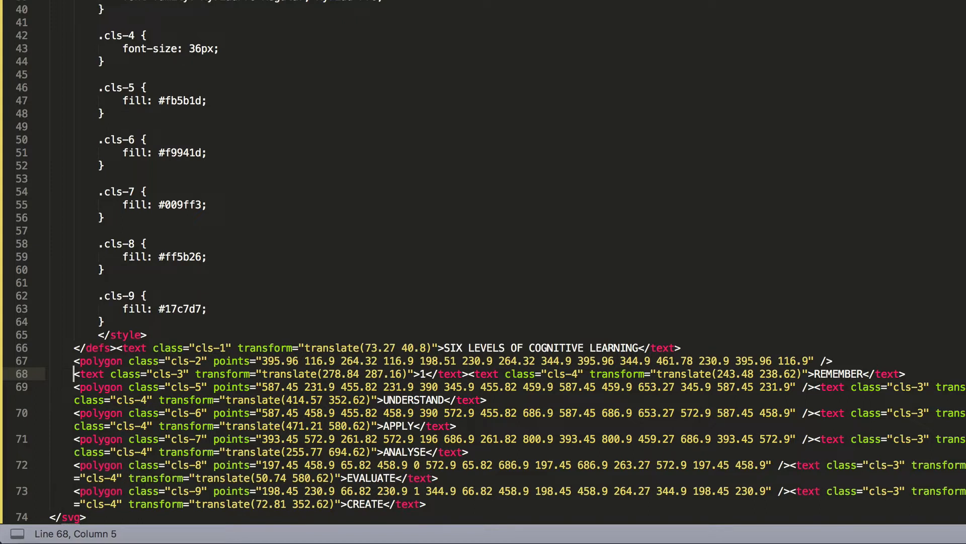
Put the number 1 label and REMEMBER label on separate lines, then return to the style block
click(468, 374)
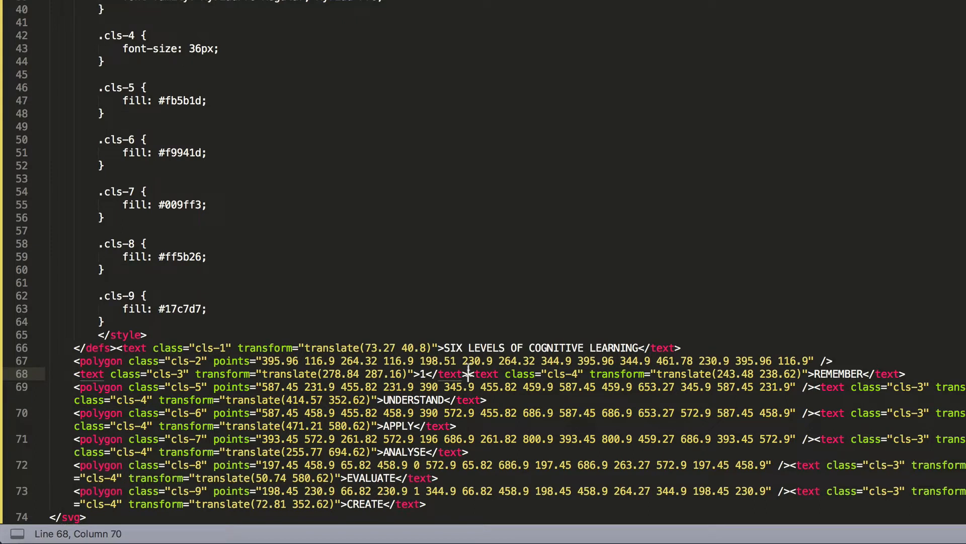
key(enter)
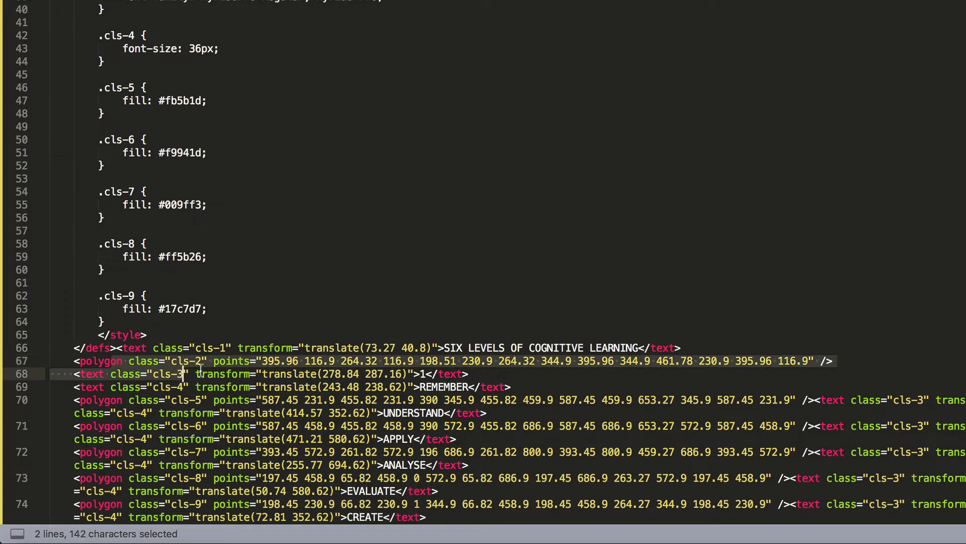
click(194, 373)
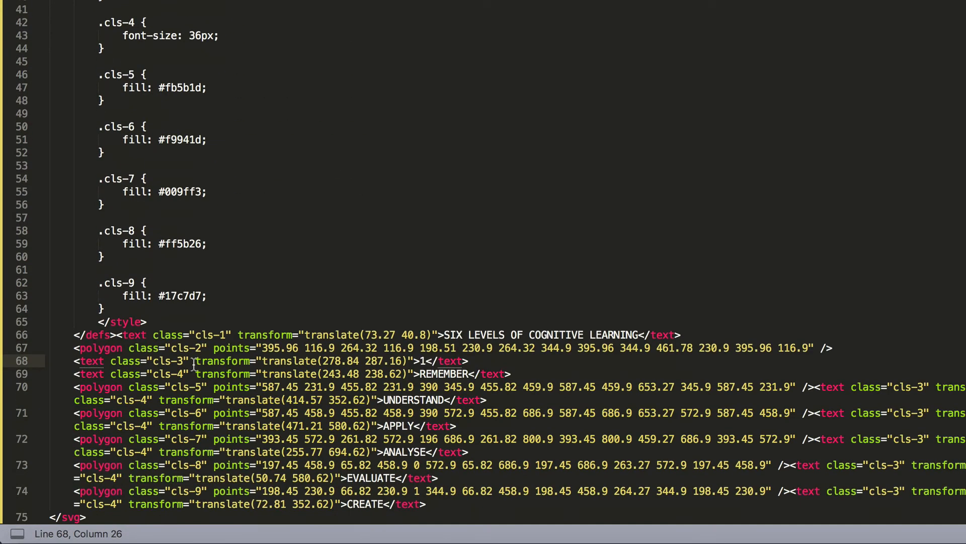
scroll(up, 3)
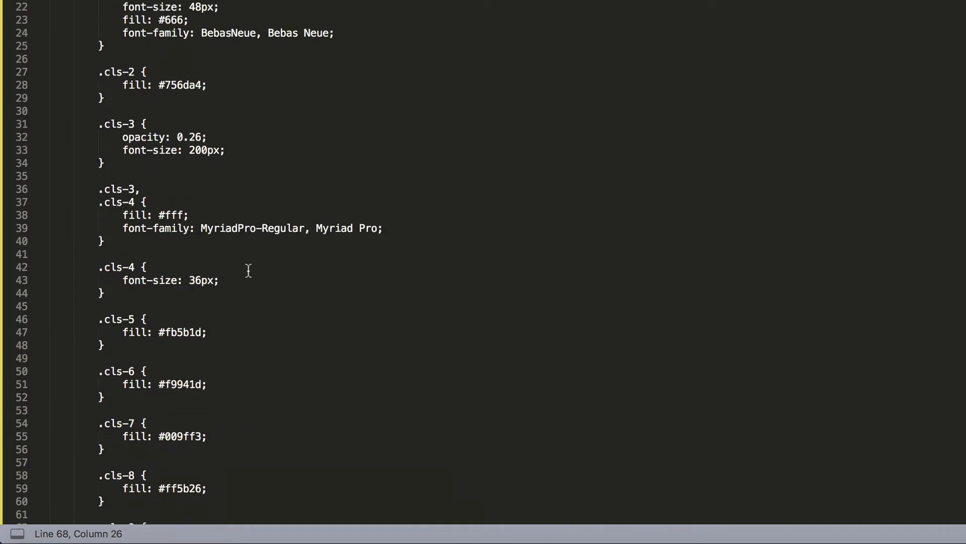
scroll(up, 3)
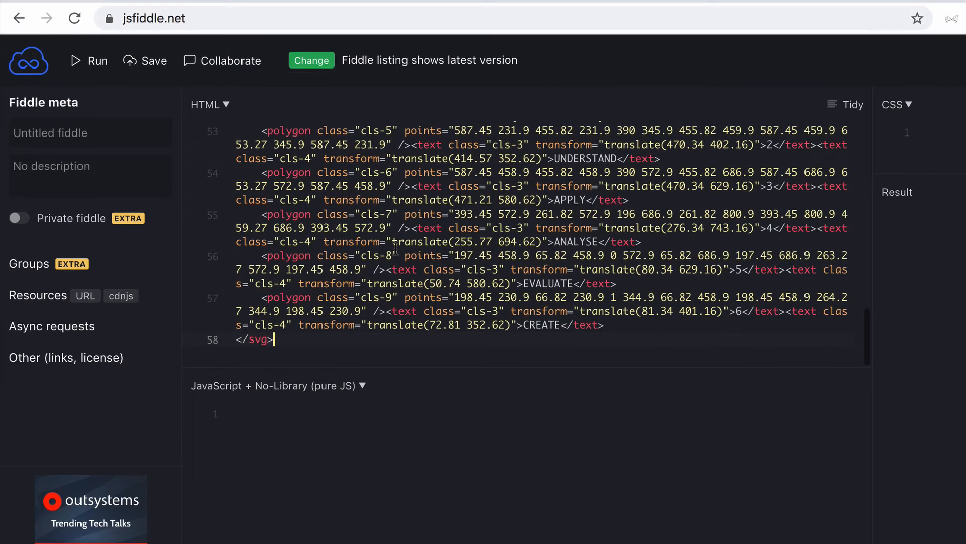
Run the fiddle to render the hexagons and change .cls-1 font-size from 48px to 28px
scroll(up, 3)
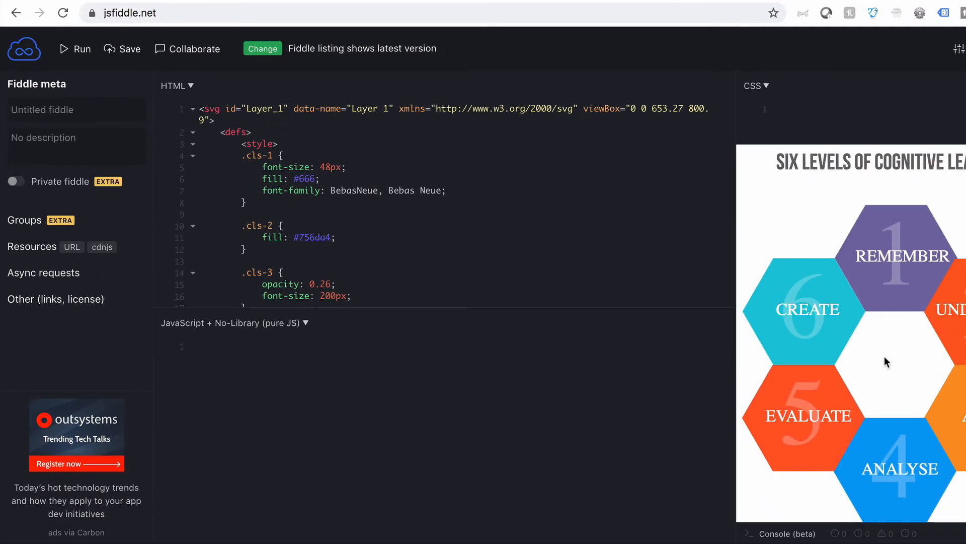
mouse_move(846, 339)
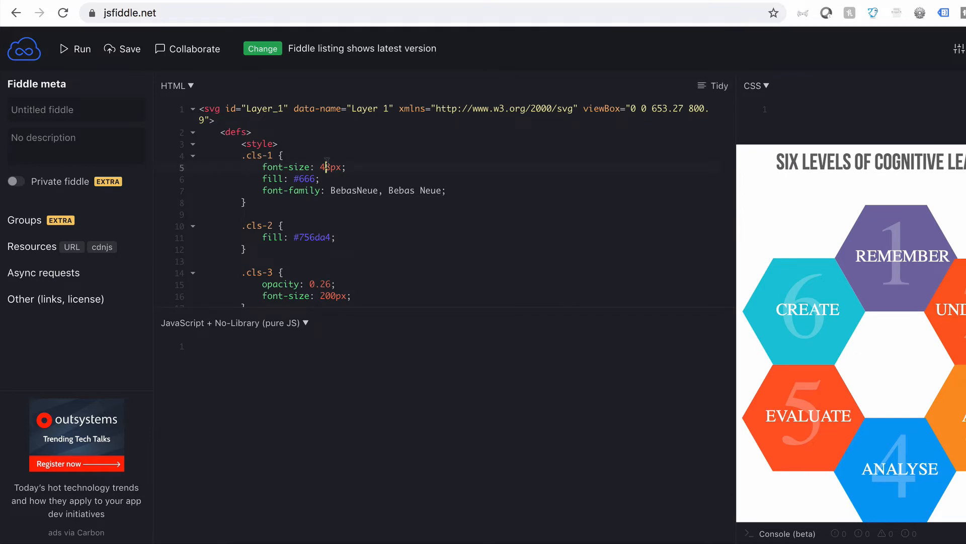
text(8)
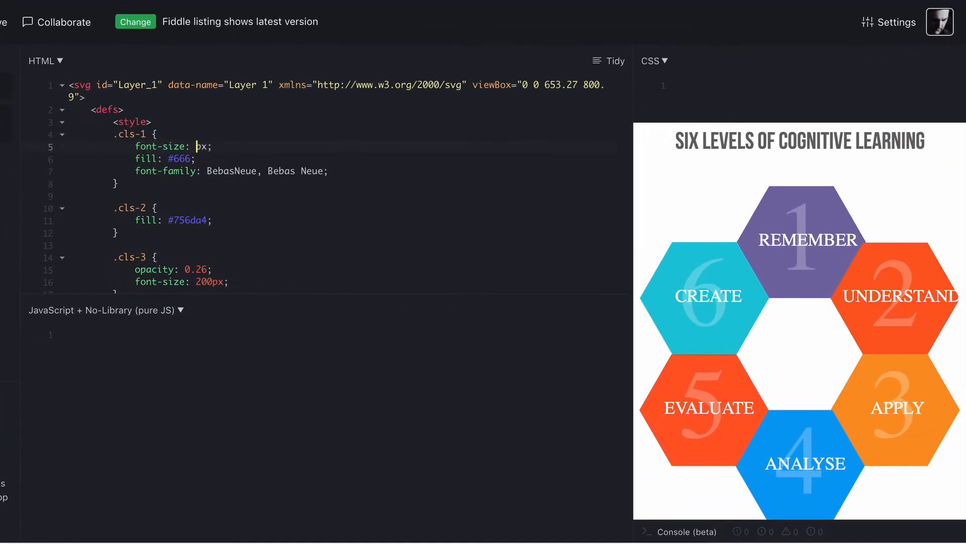
text(28)
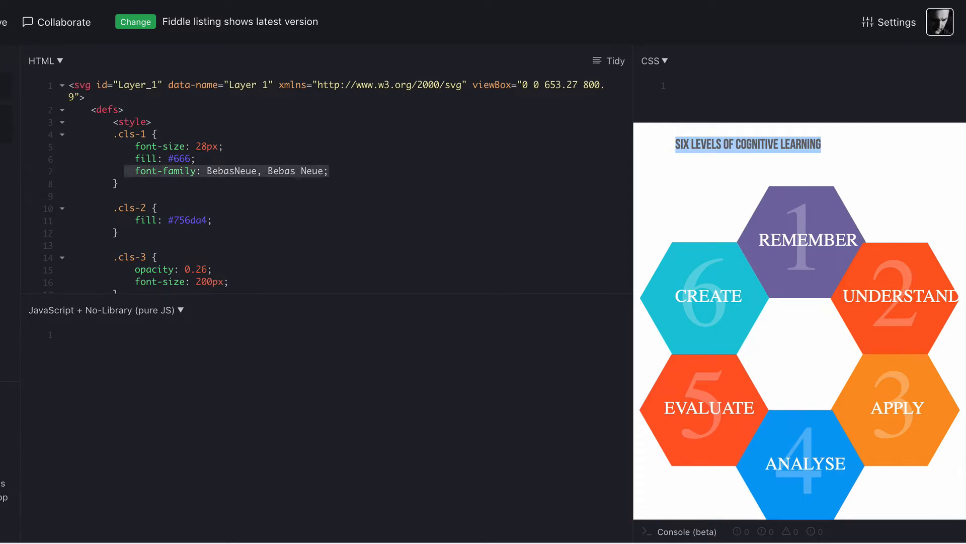
Delete the title's font-family declaration and rerun so the heading falls back to a serif face
key(Delete)
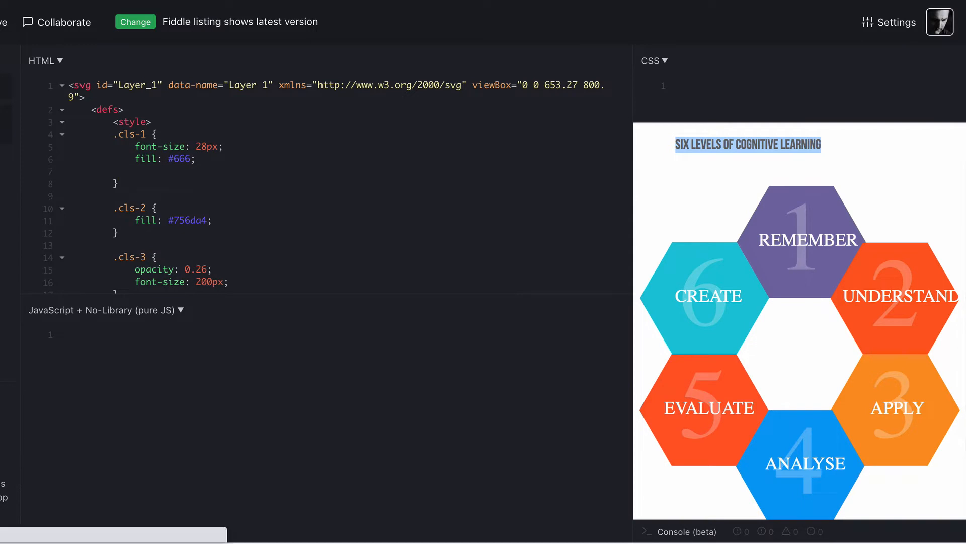
click(734, 144)
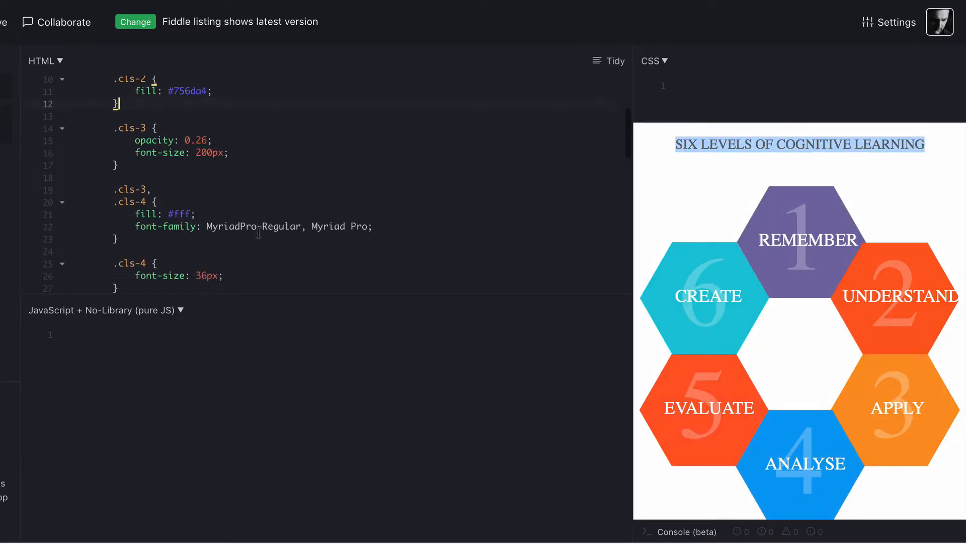
scroll(down, 3)
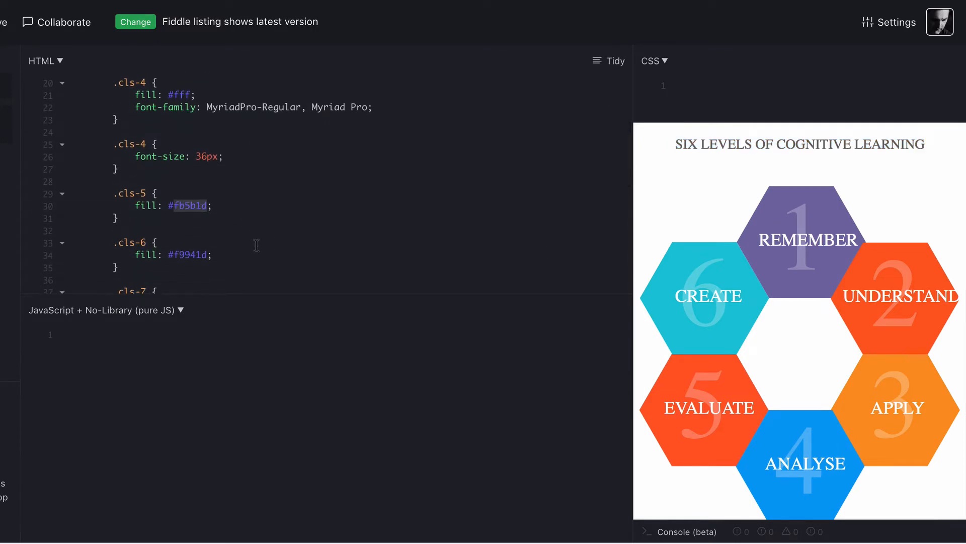
scroll(down, 3)
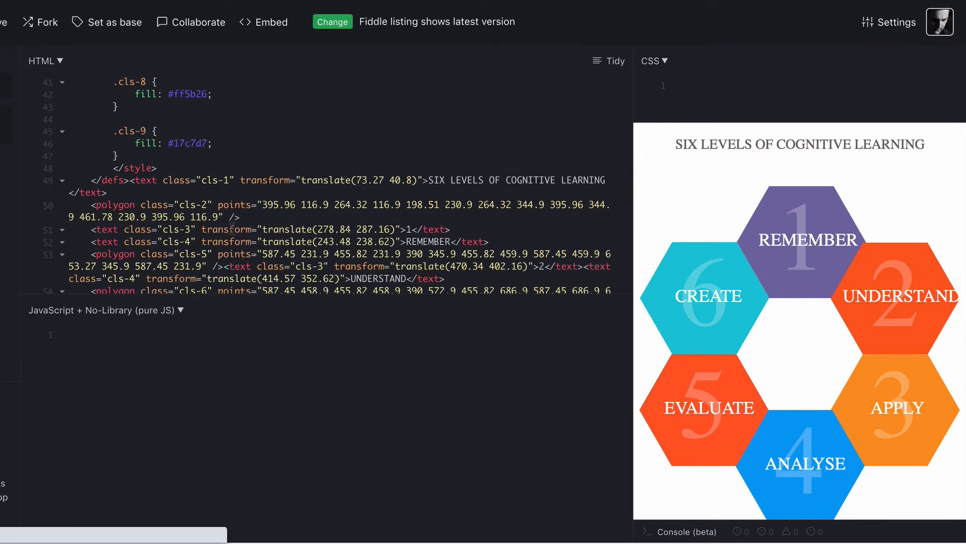
scroll(down, 3)
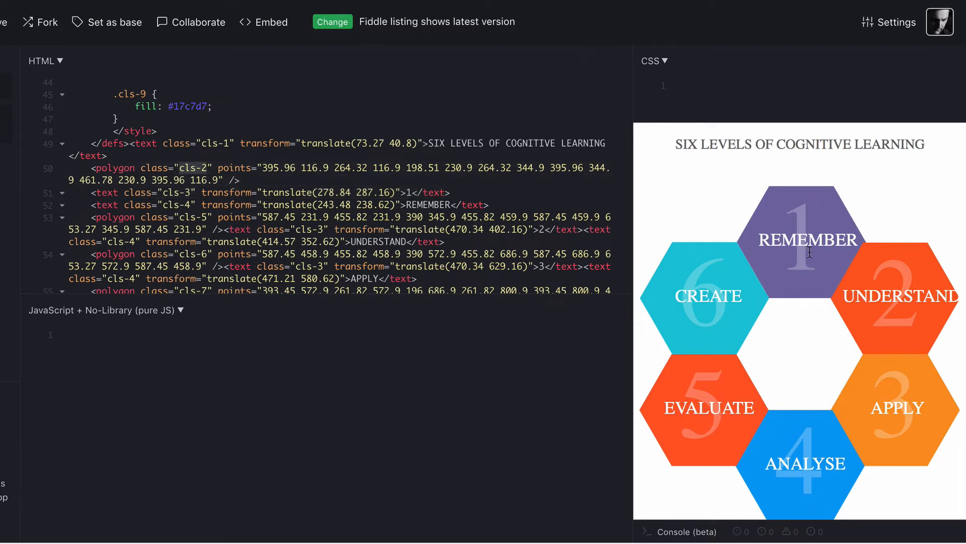
mouse_move(628, 201)
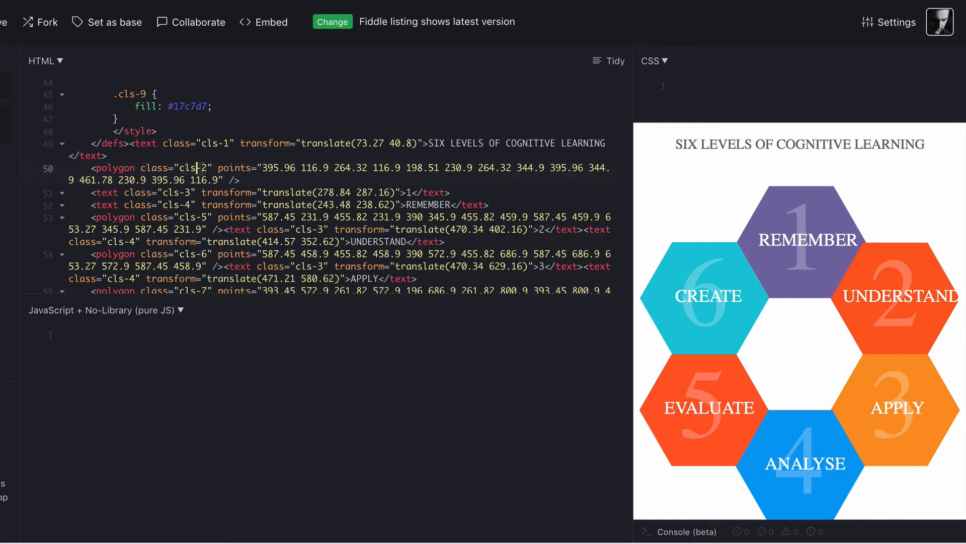
Replace the .cls-2 fill value #756da4 with #ddd in the HTML panel
scroll(up, 3)
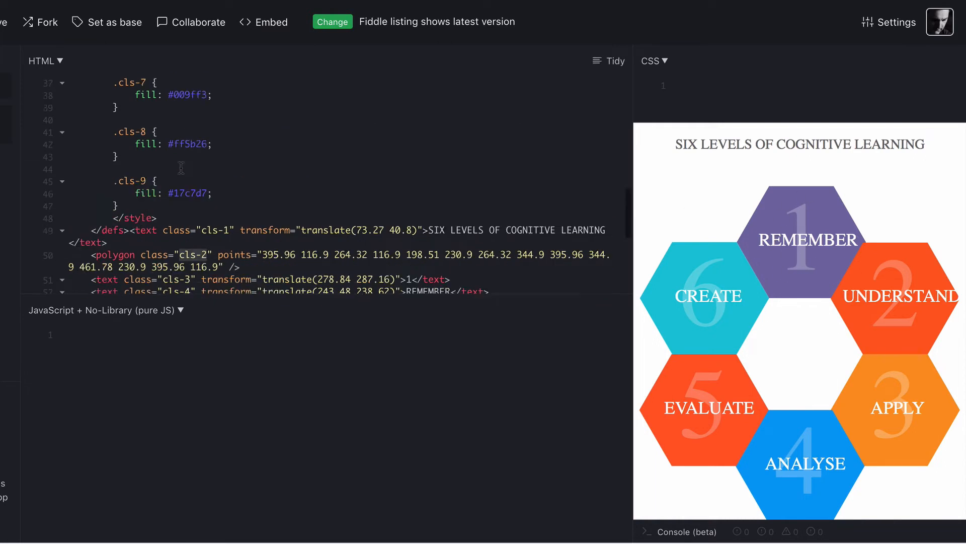
scroll(up, 3)
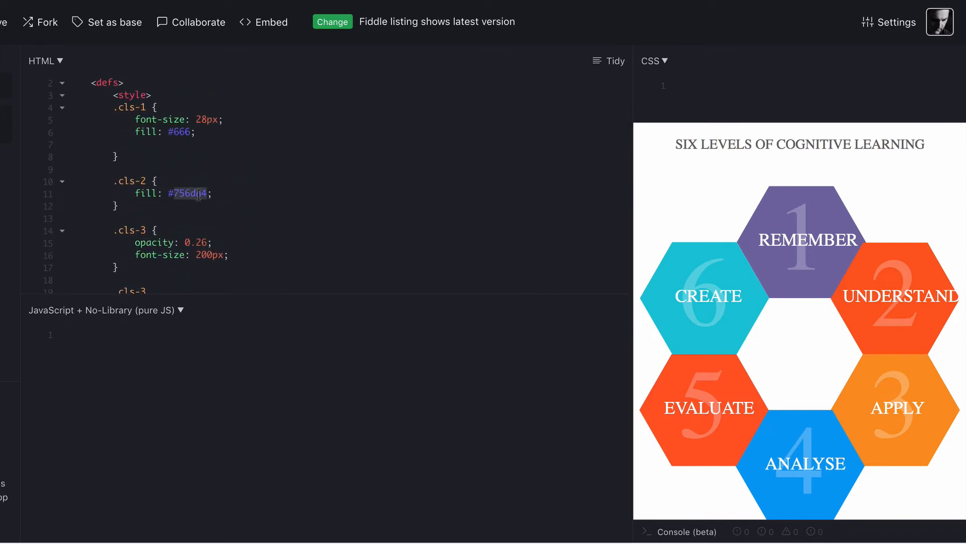
text(#ddd)
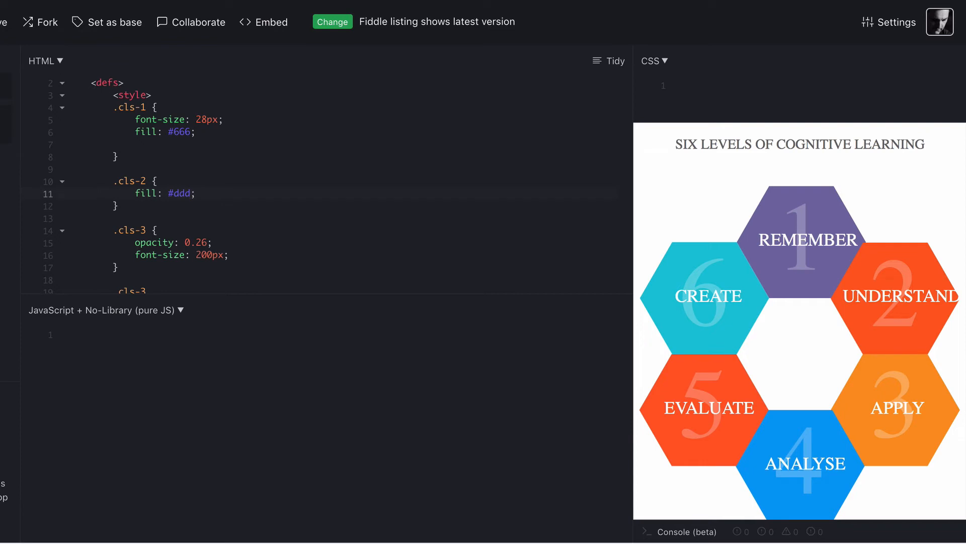